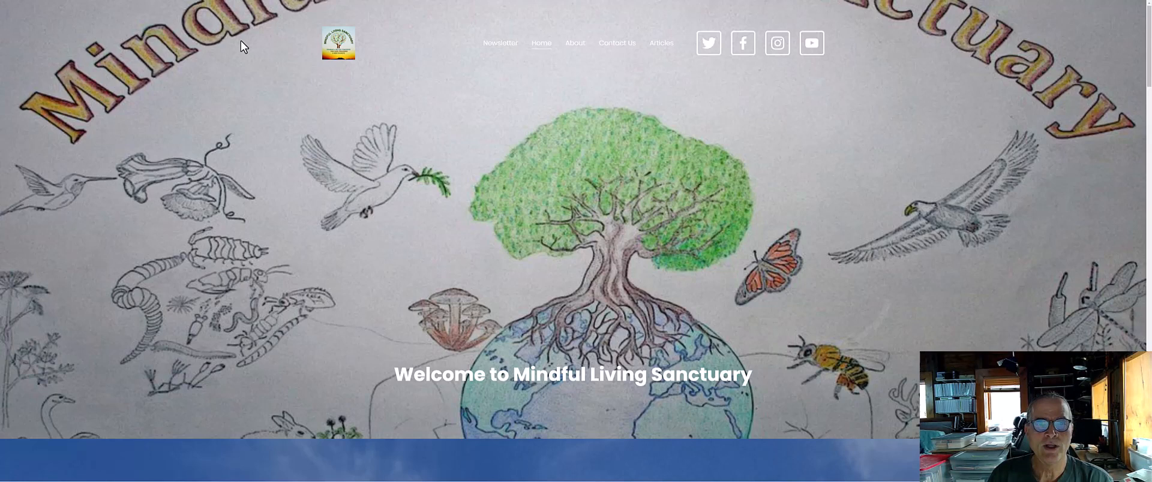
mouse_move(291, 62)
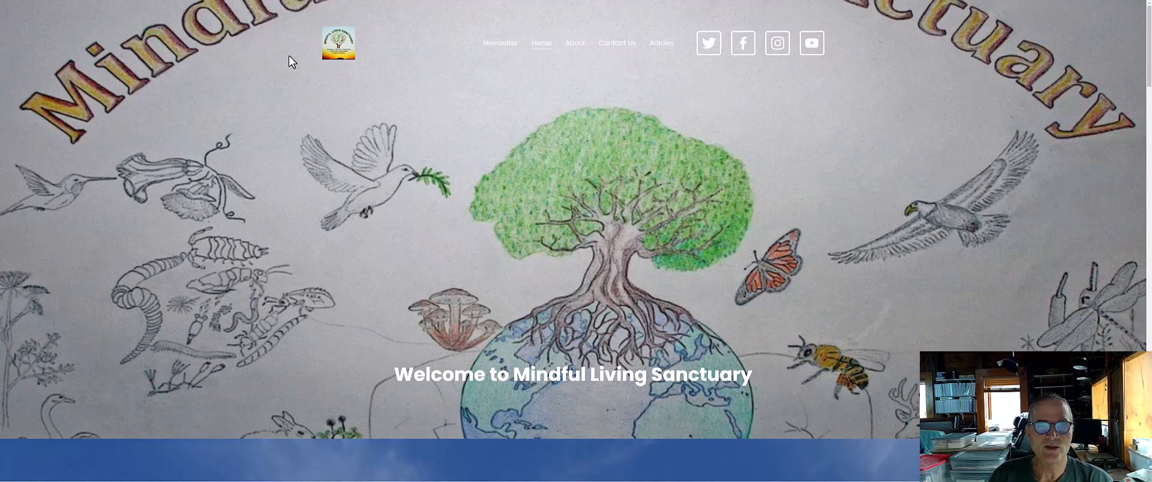
mouse_move(500, 43)
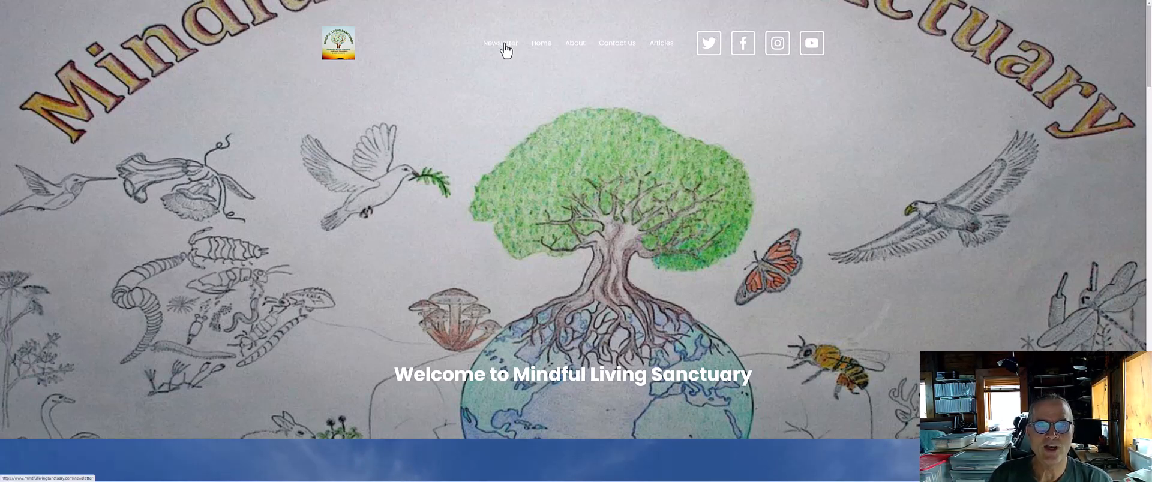
Open the Newsletter page from the top navigation to see the April 2023 Newsletter post
click(500, 43)
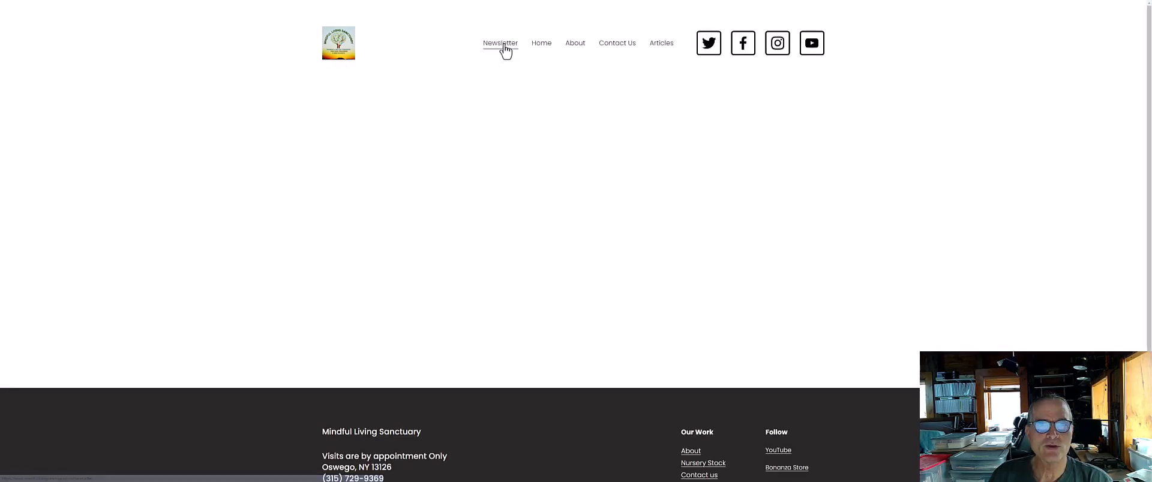
click(500, 42)
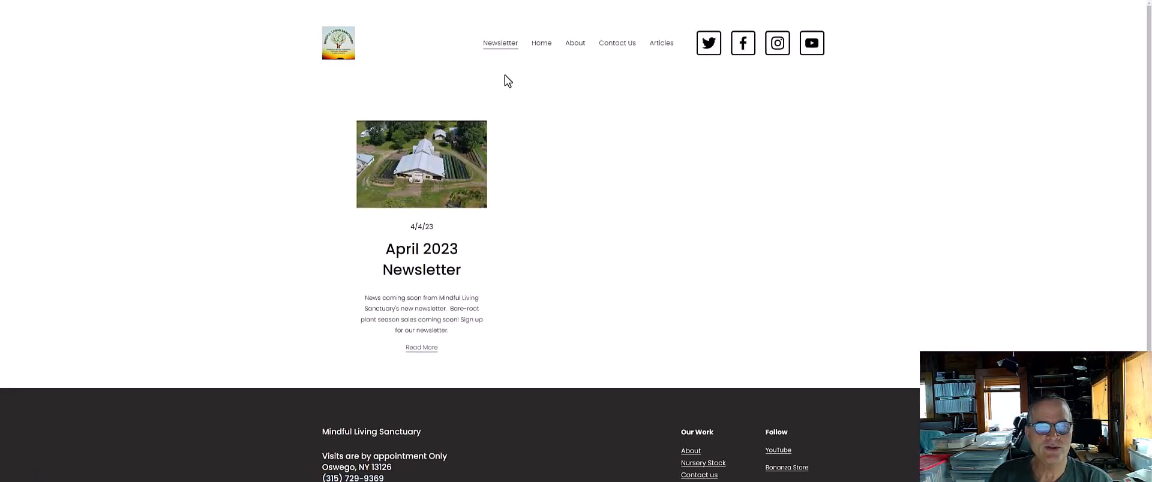
mouse_move(543, 91)
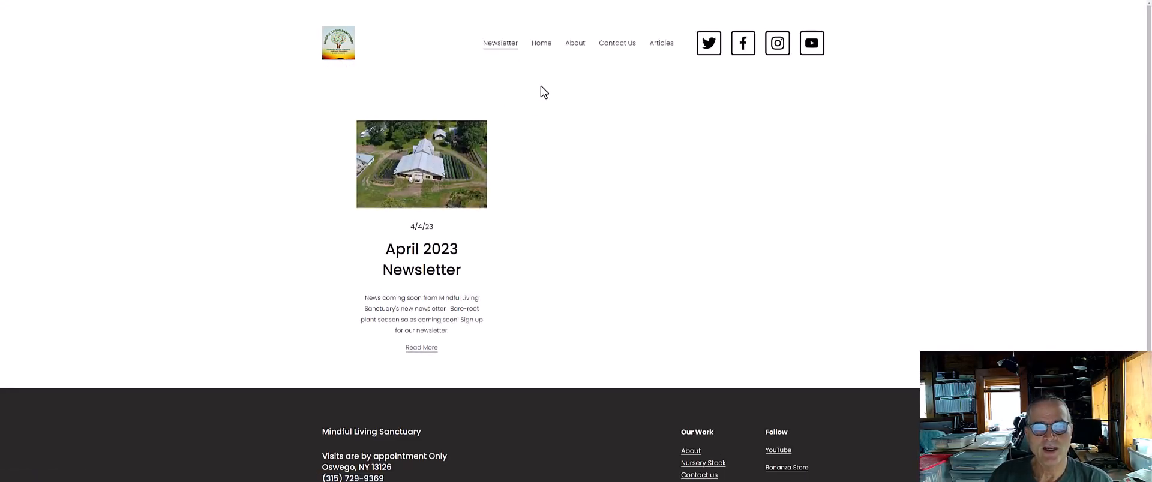
mouse_move(540, 43)
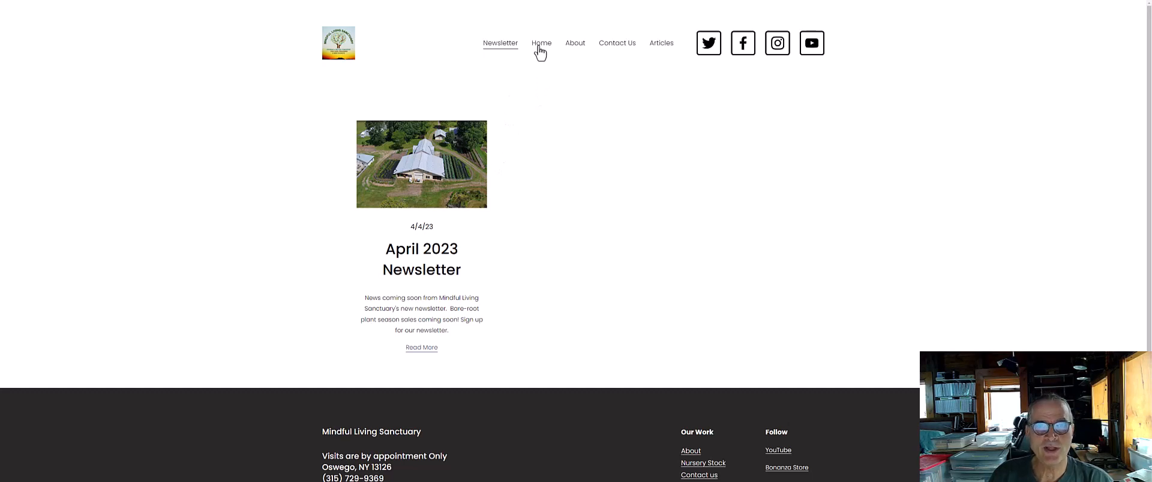
Return home, scroll through About Us, then open Contact Us with its message form
click(540, 42)
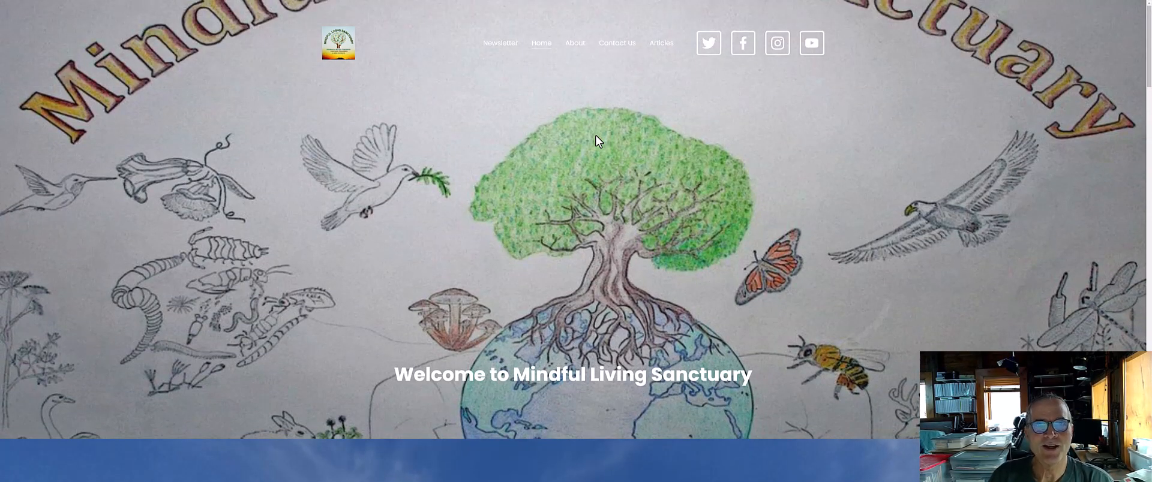
mouse_move(573, 56)
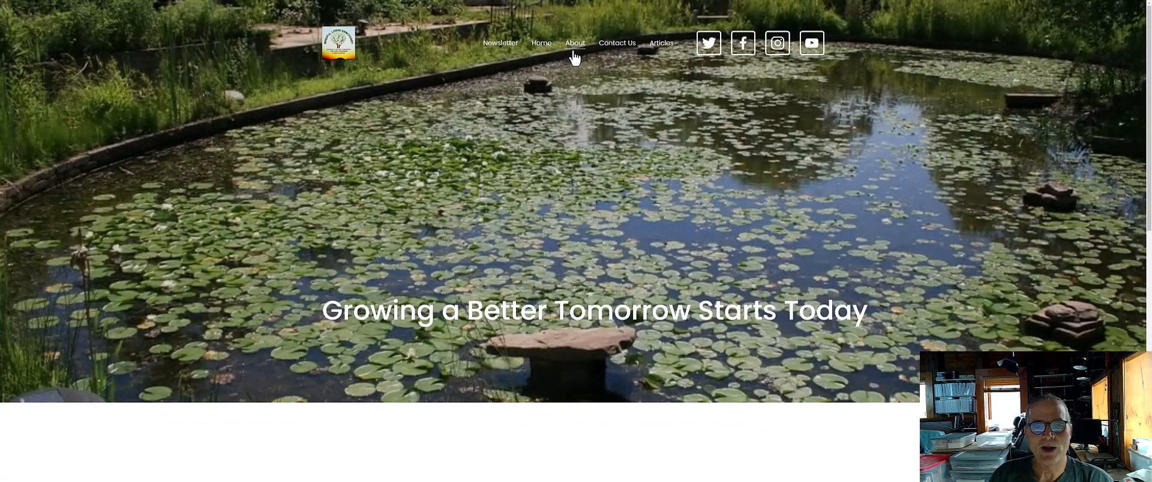
mouse_move(612, 177)
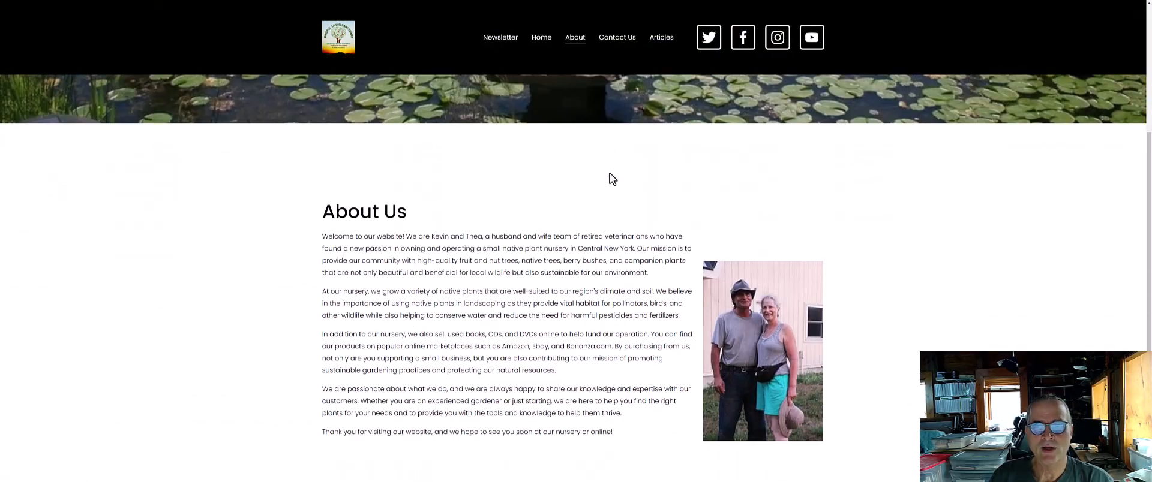
scroll(down, 3)
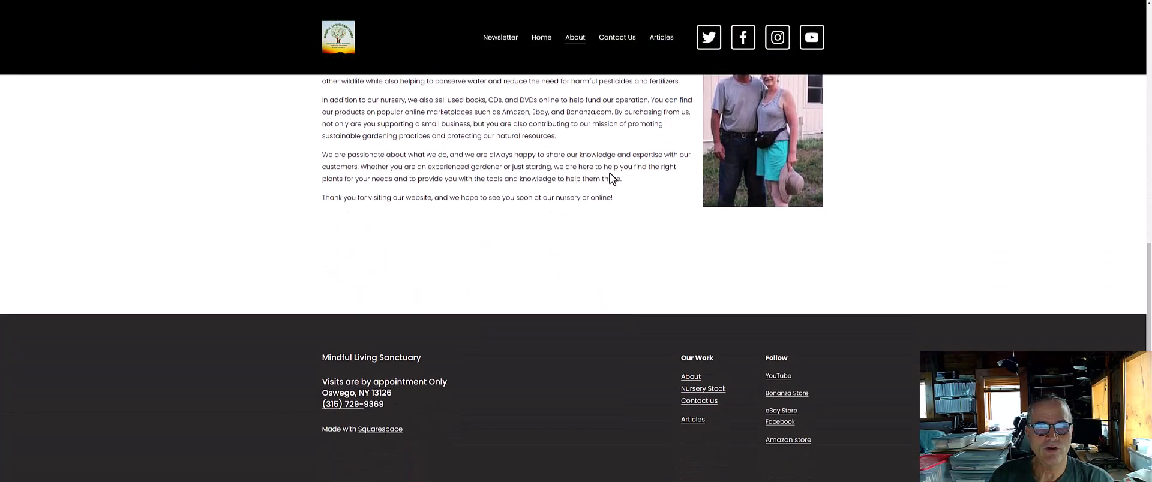
scroll(up, 3)
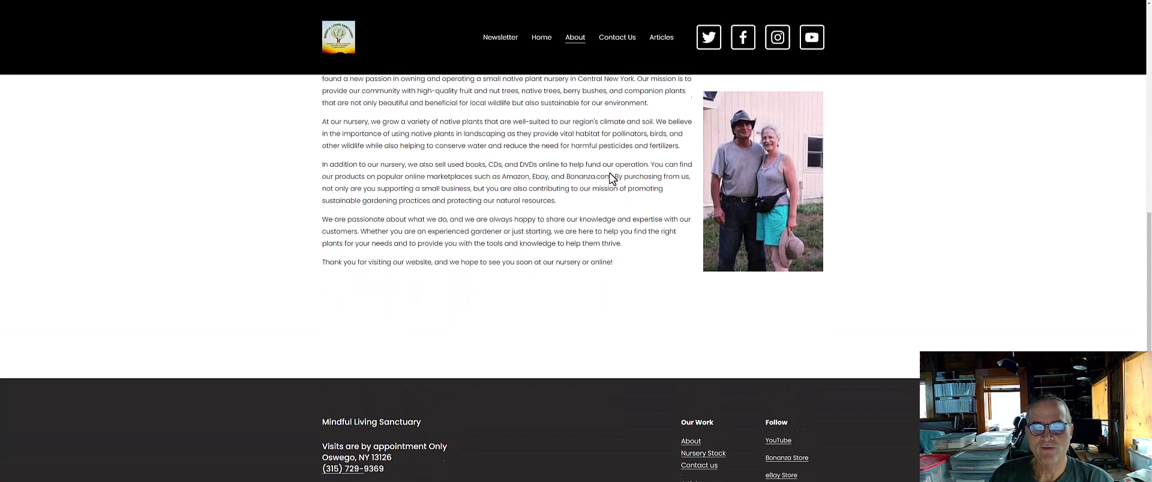
scroll(down, 3)
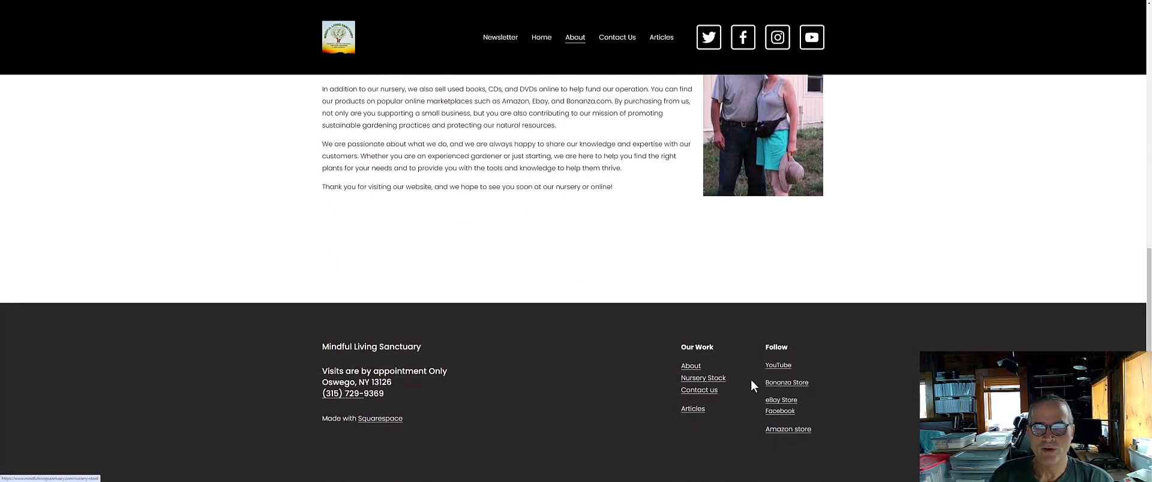
mouse_move(786, 383)
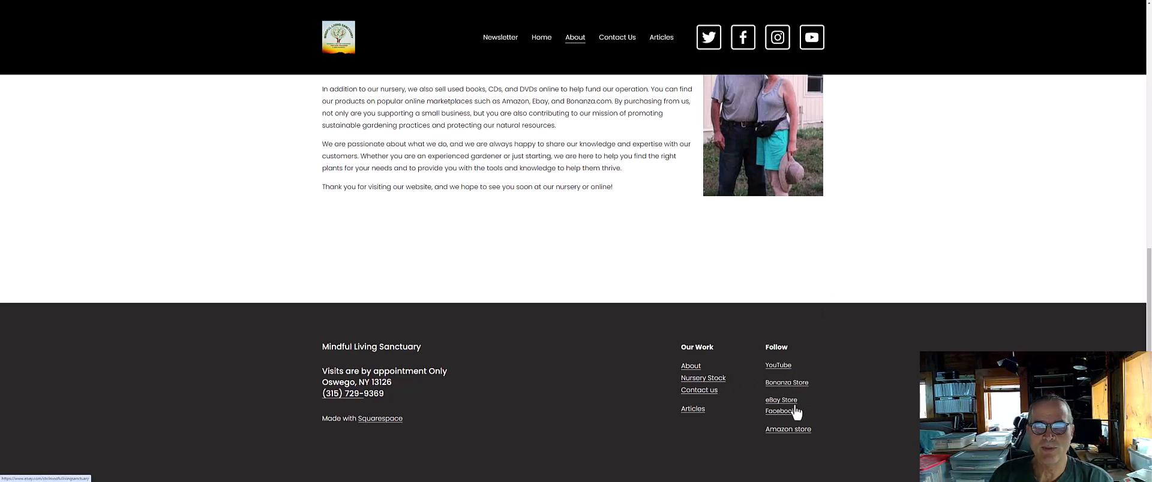
mouse_move(617, 348)
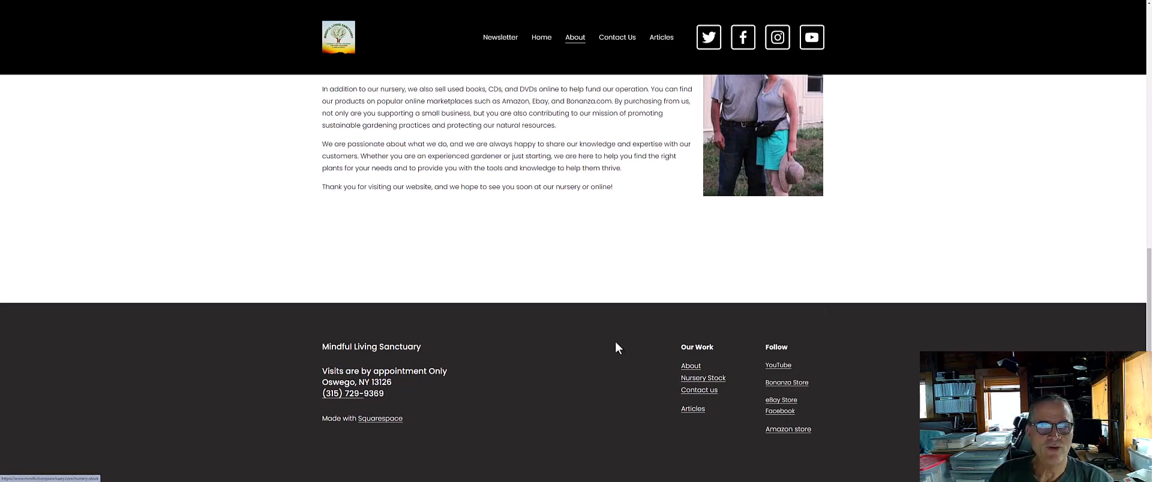
mouse_move(648, 344)
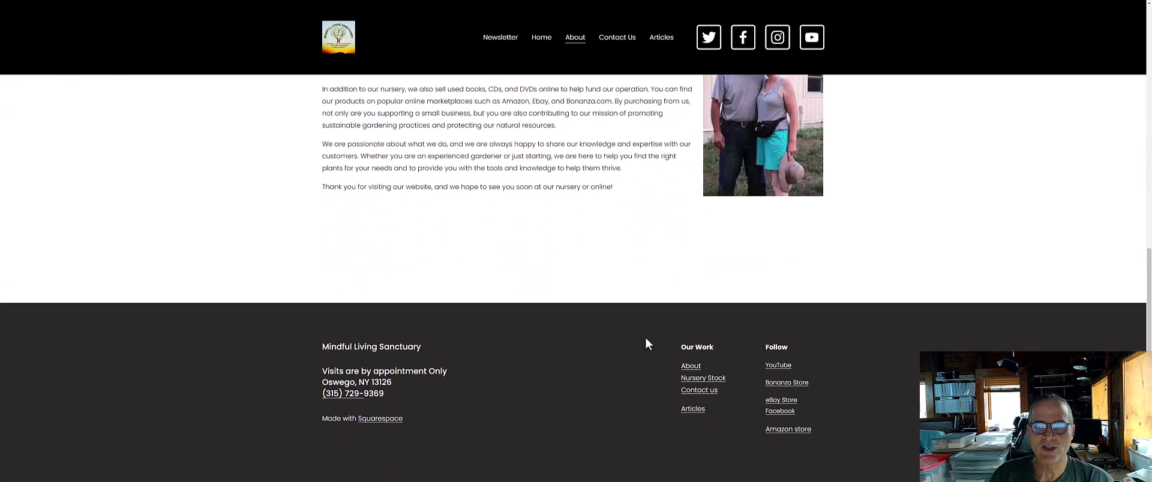
scroll(up, 3)
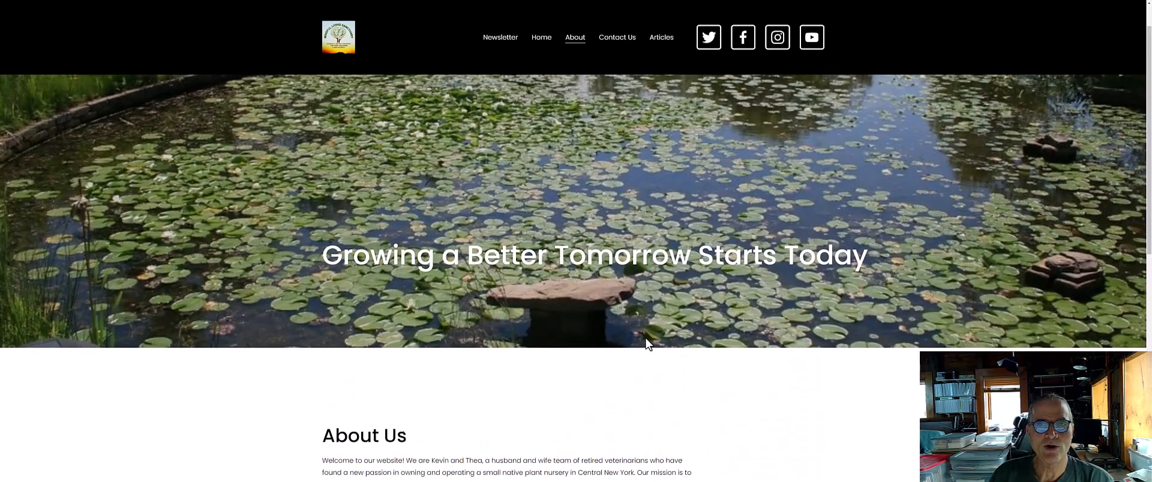
scroll(up, 3)
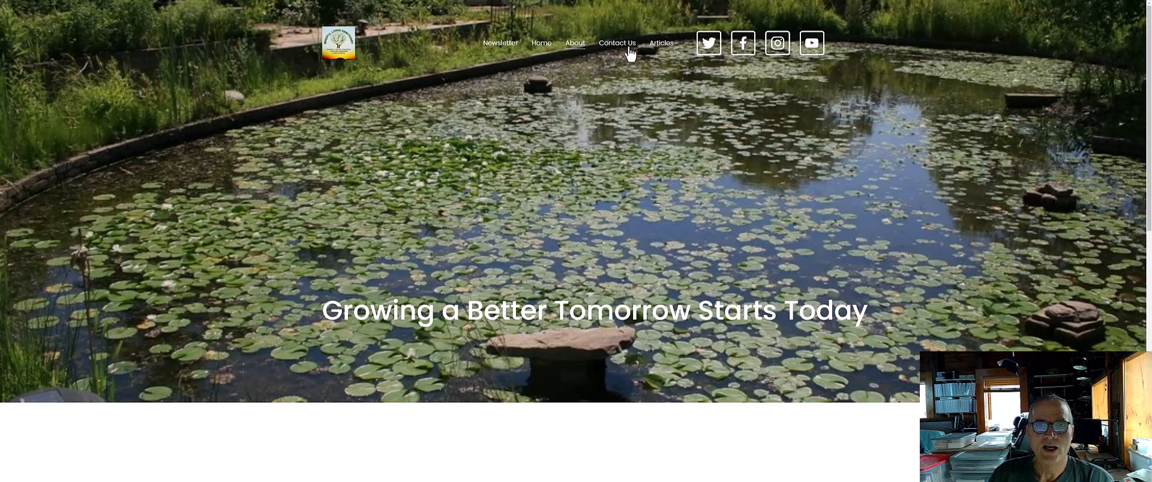
click(617, 43)
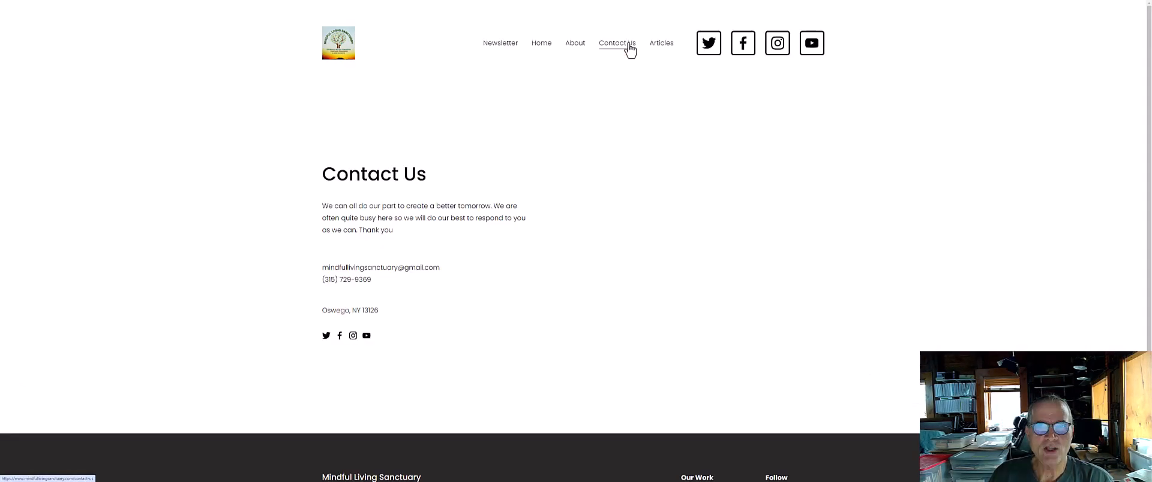
click(616, 42)
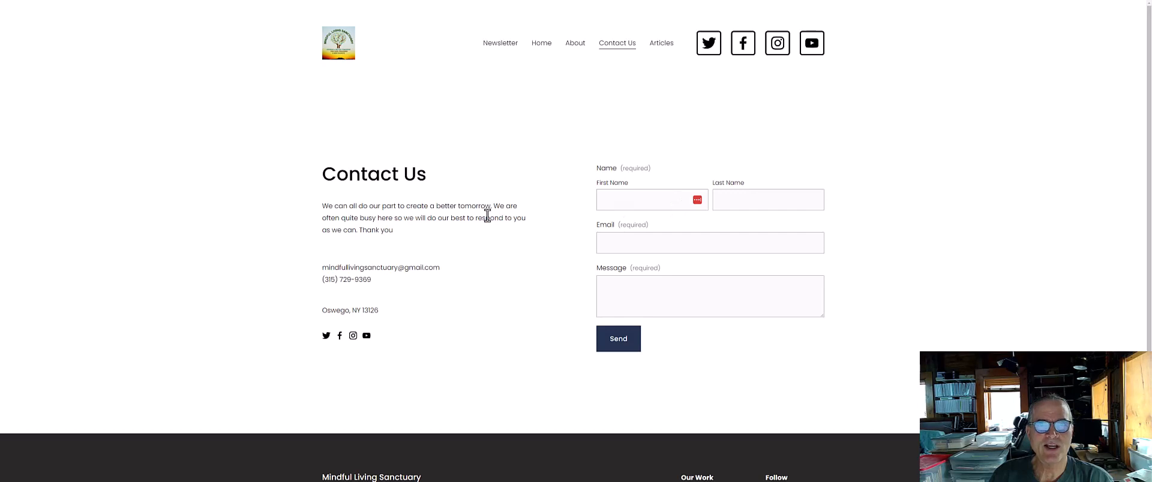
mouse_move(660, 42)
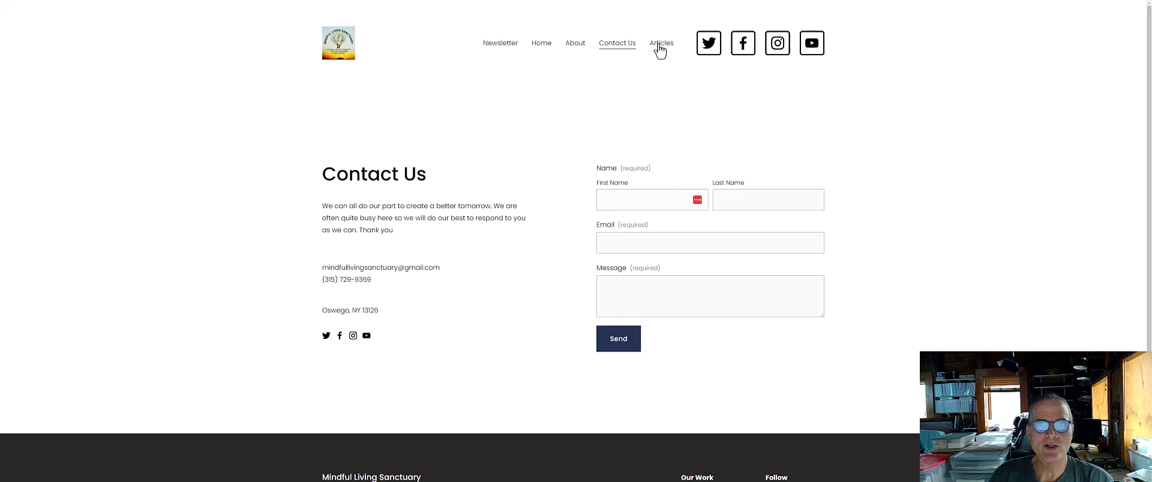
Open Articles and scroll past the permaculture posts until Vernal Pools' Read More appears
click(661, 42)
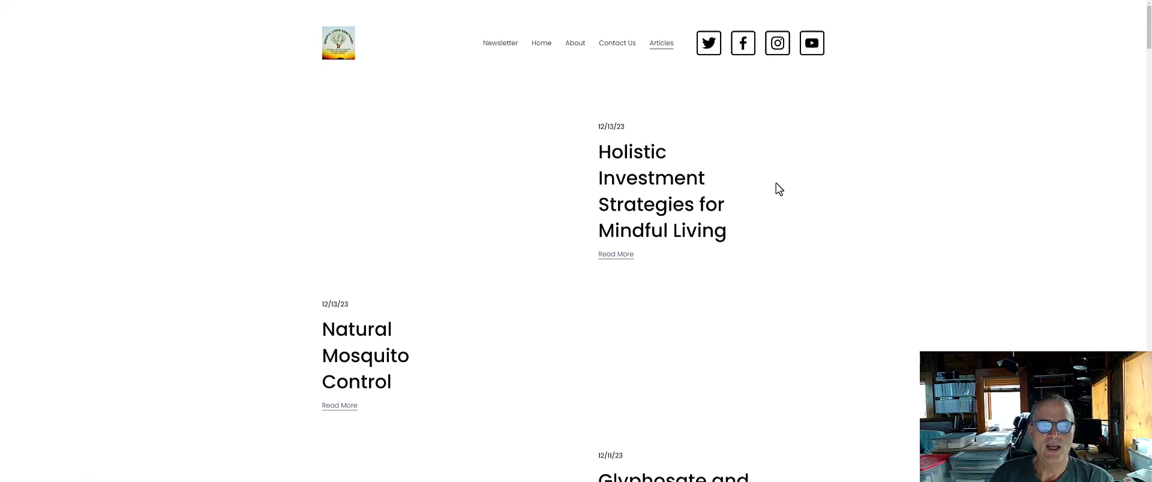
scroll(down, 3)
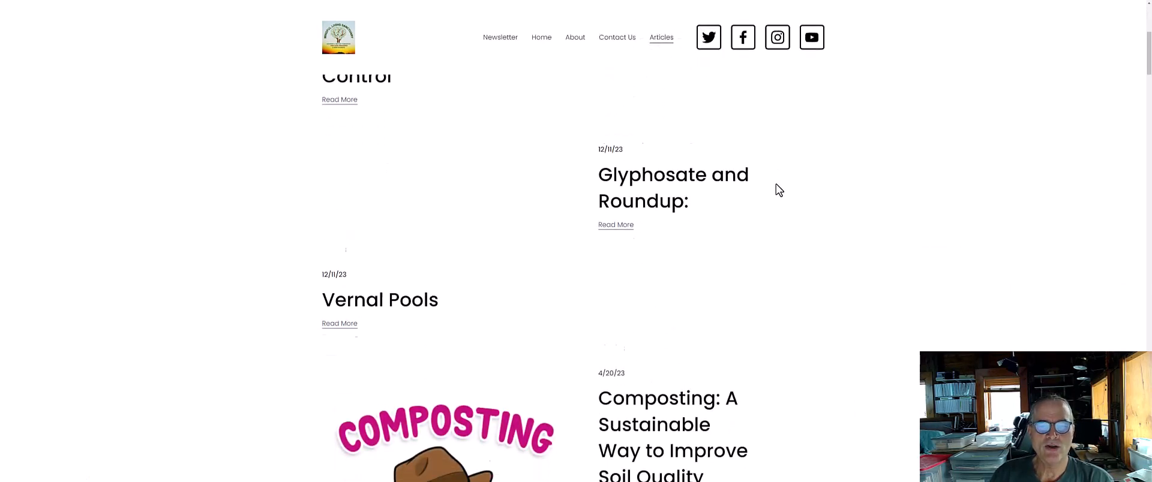
scroll(down, 3)
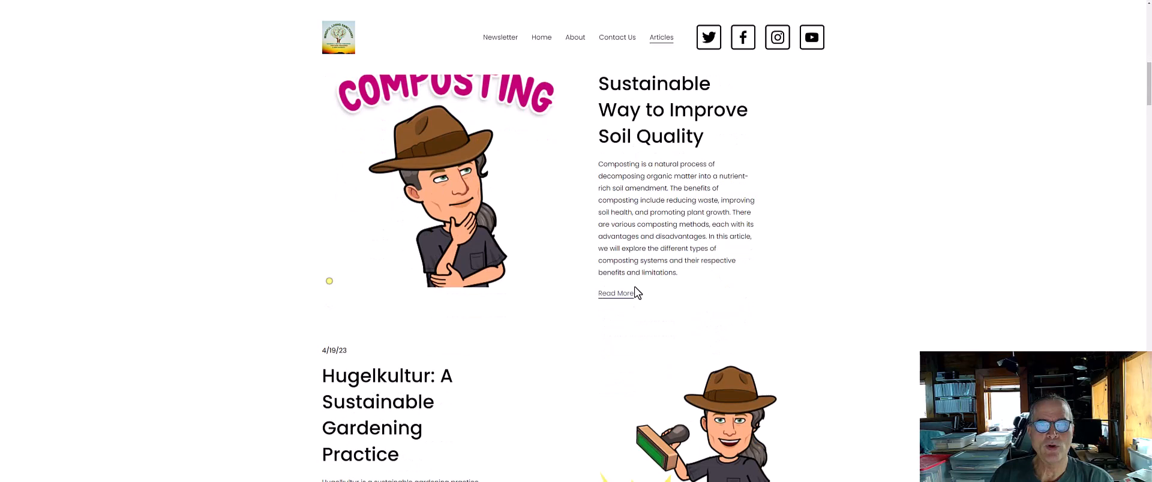
scroll(down, 3)
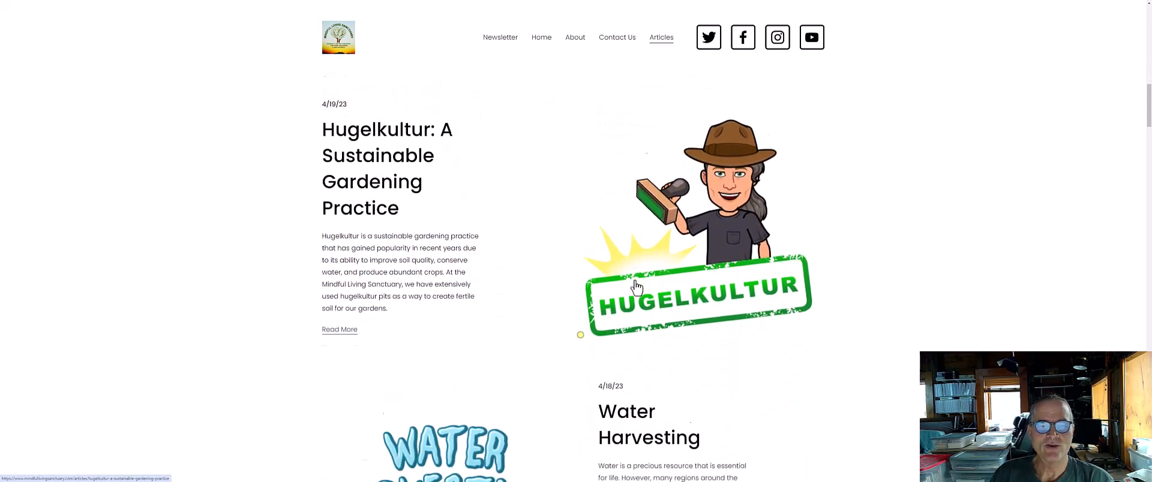
scroll(down, 3)
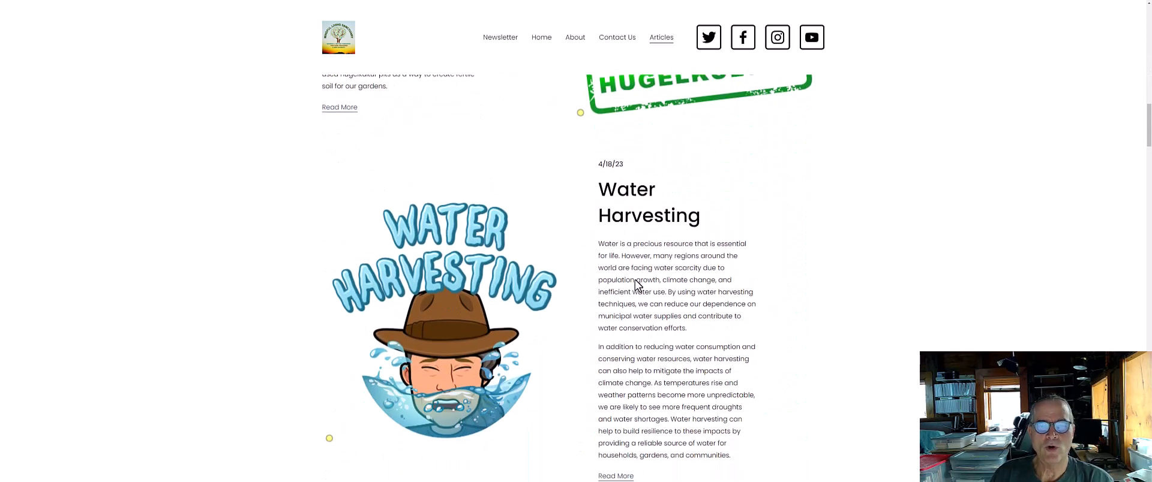
scroll(down, 3)
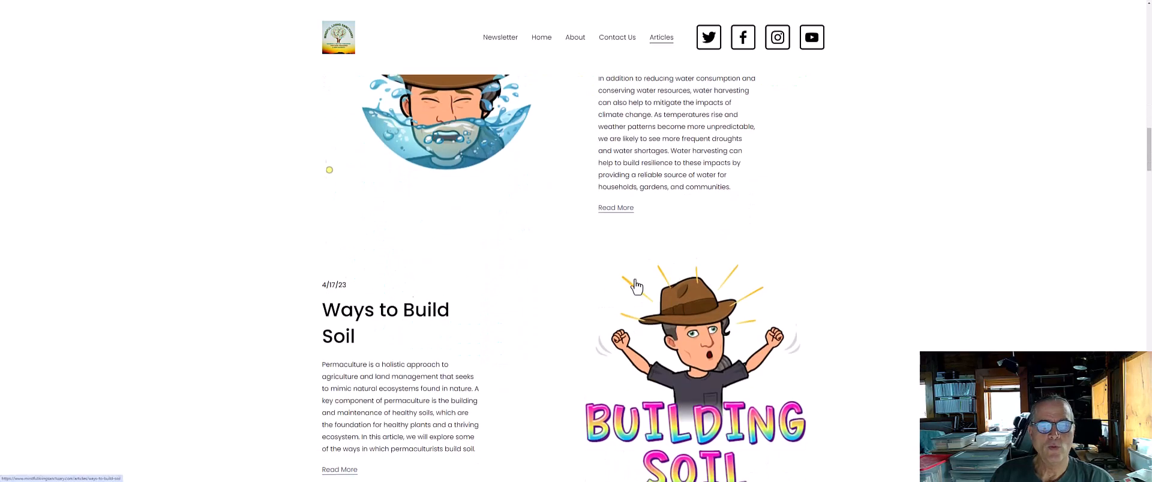
scroll(down, 3)
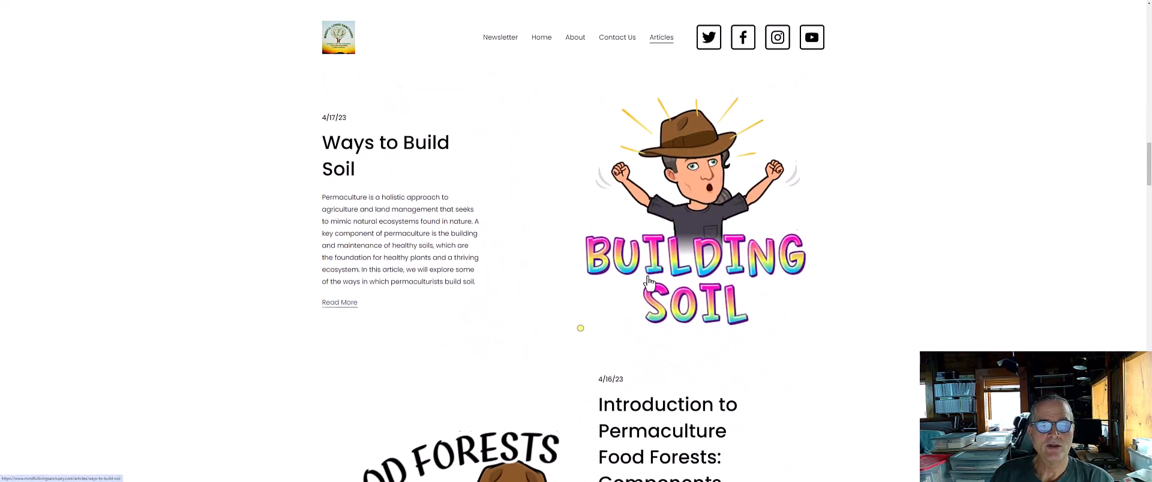
scroll(down, 3)
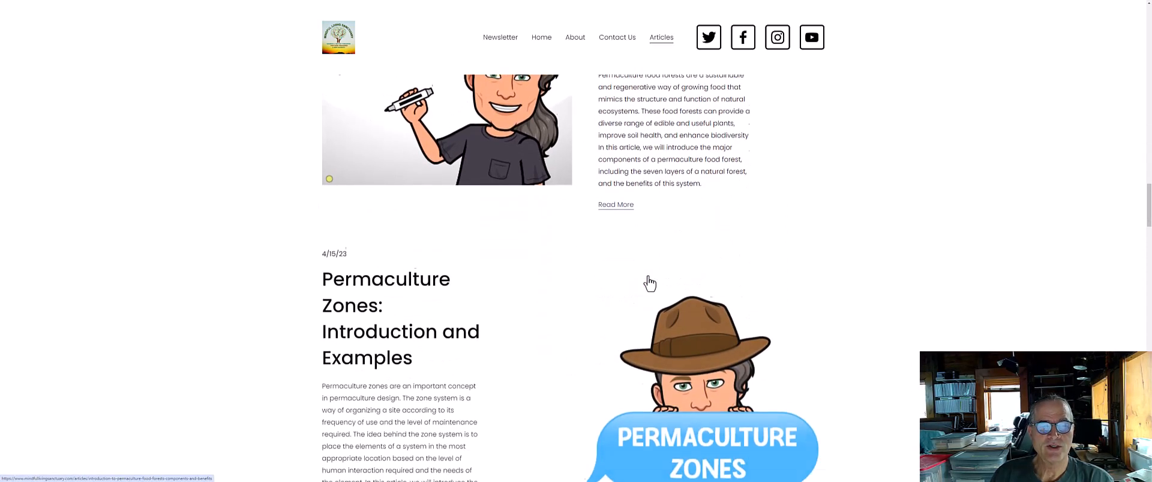
scroll(down, 3)
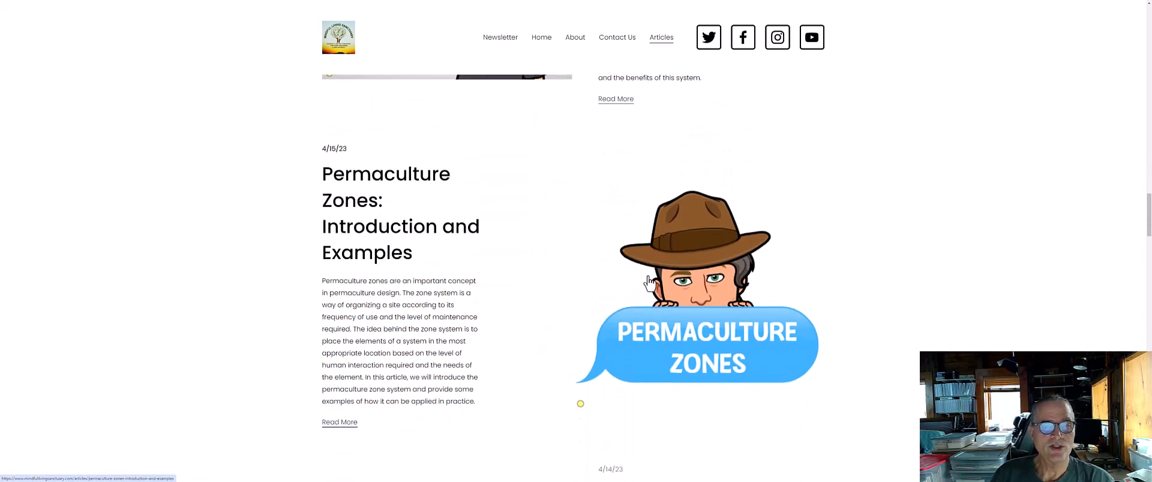
scroll(down, 3)
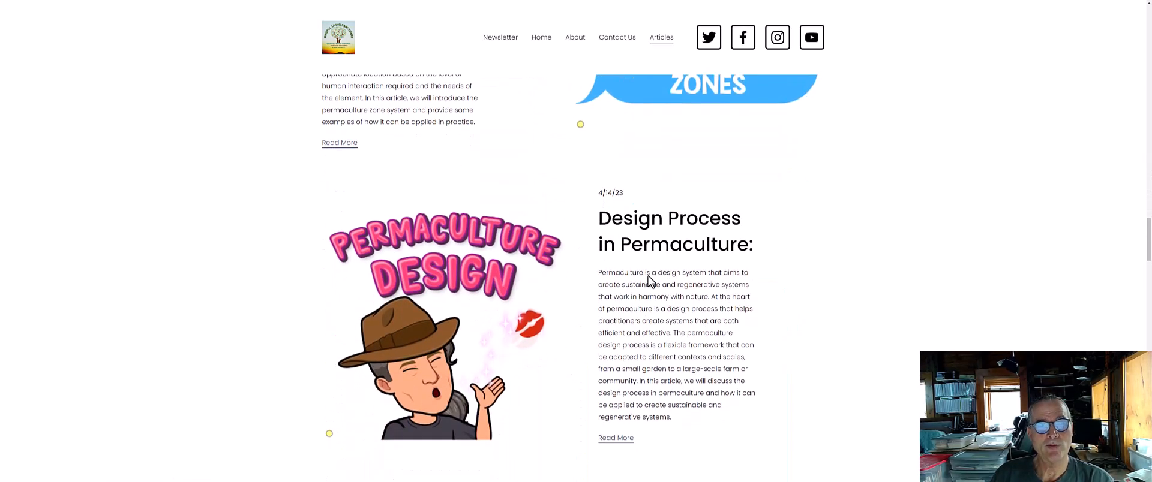
scroll(down, 3)
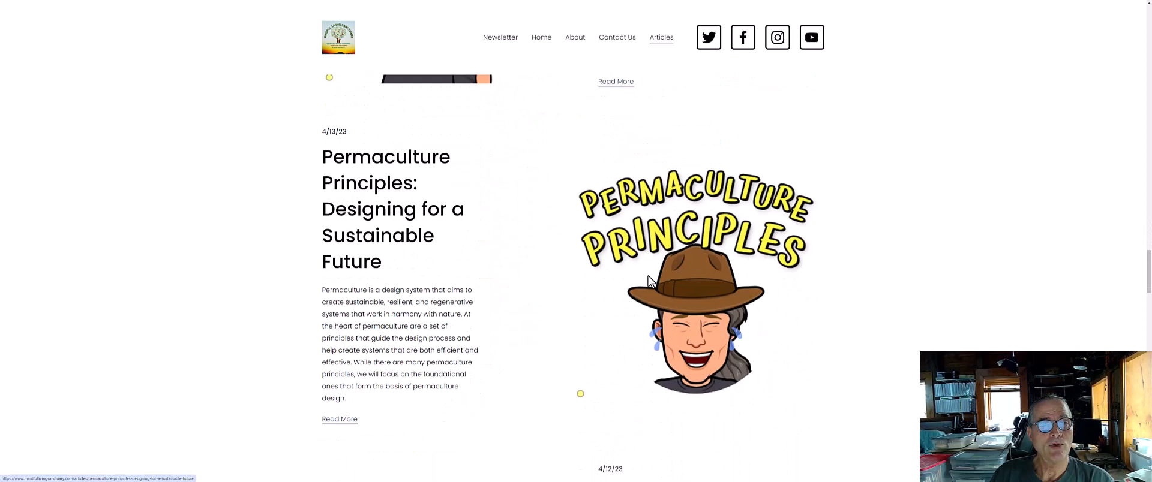
scroll(down, 3)
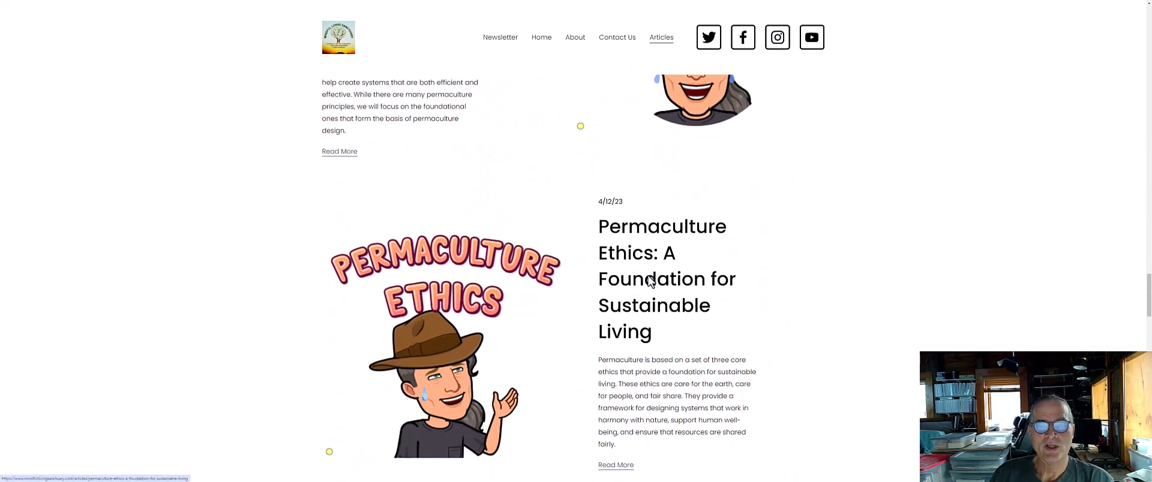
scroll(down, 3)
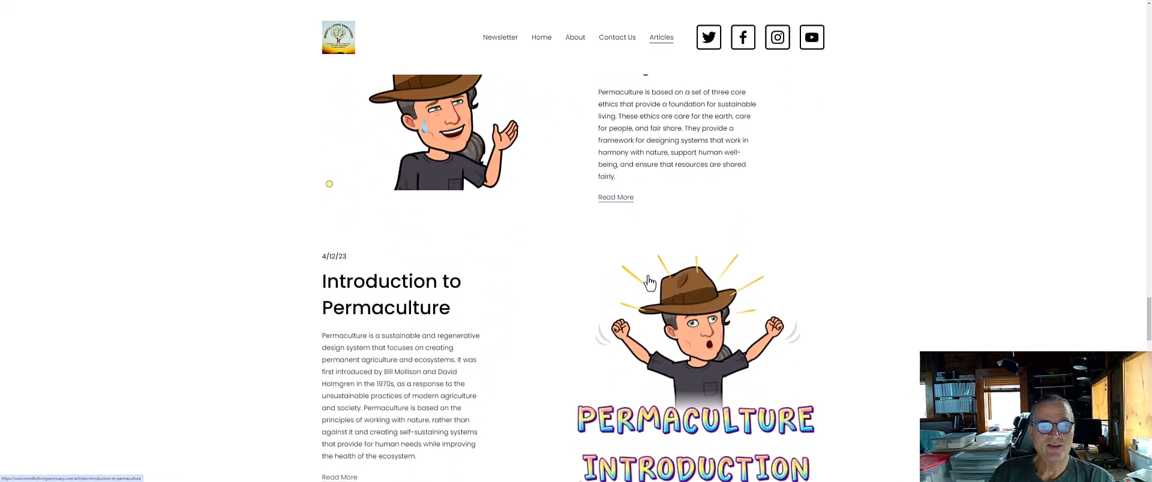
scroll(down, 3)
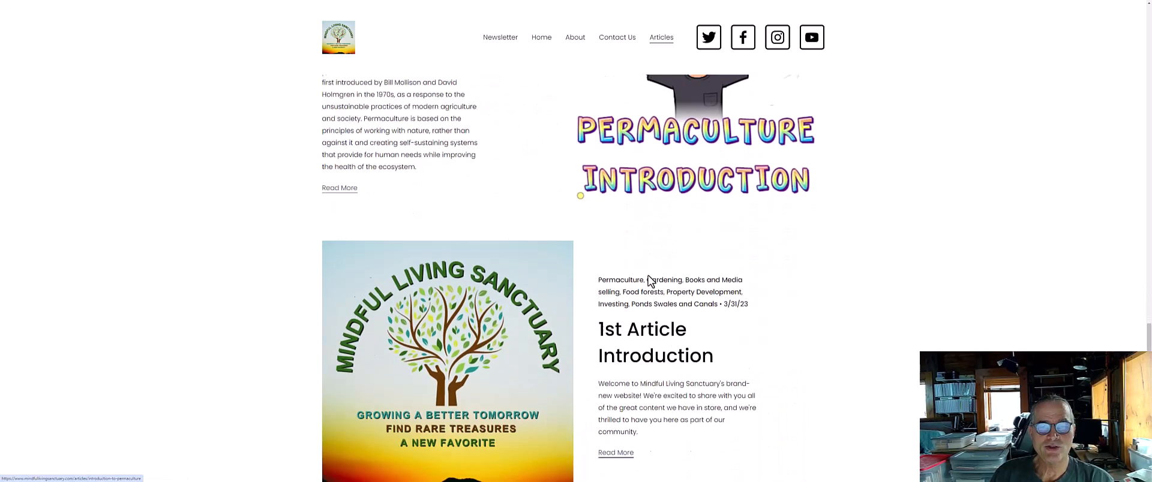
scroll(down, 3)
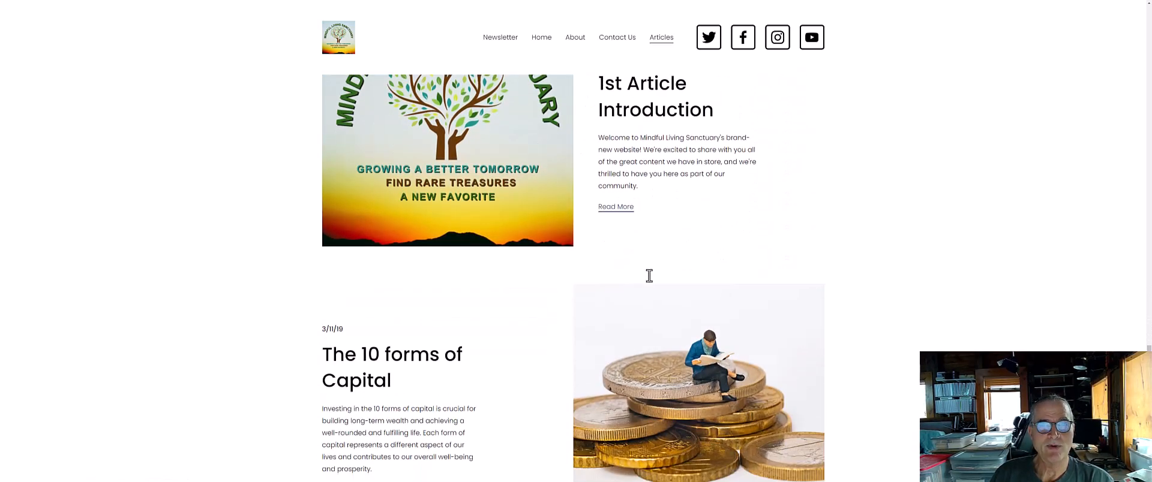
scroll(down, 3)
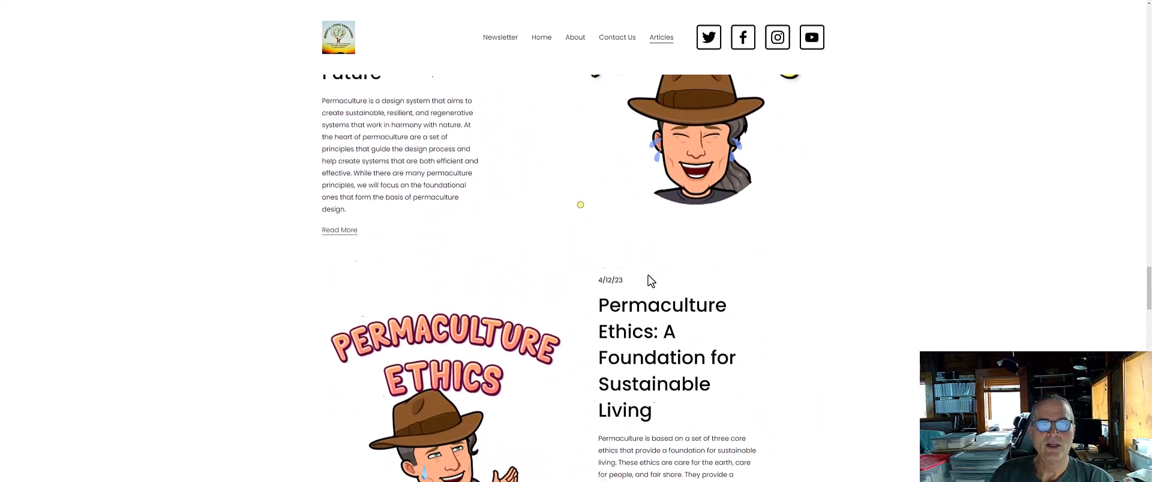
scroll(up, 3)
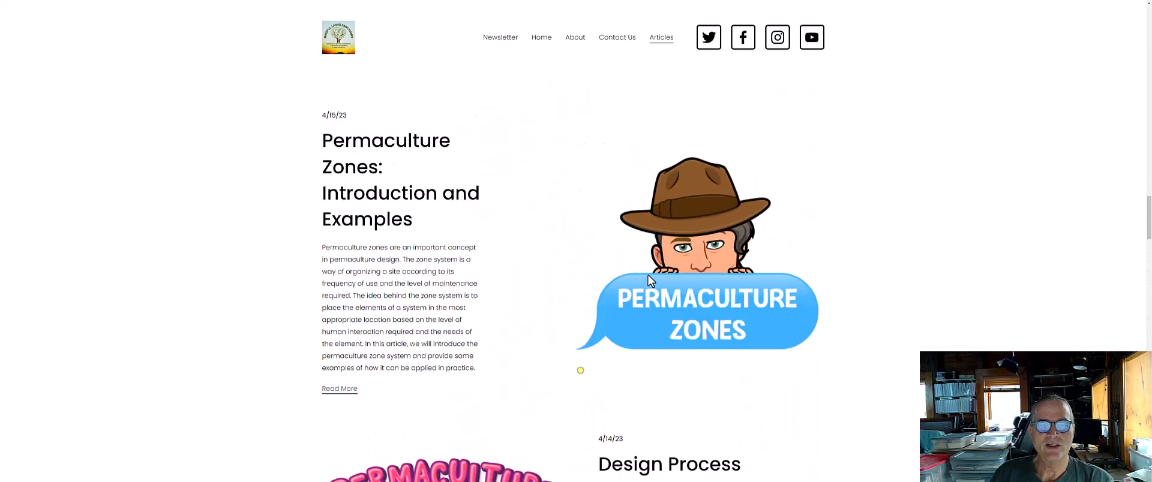
scroll(down, 3)
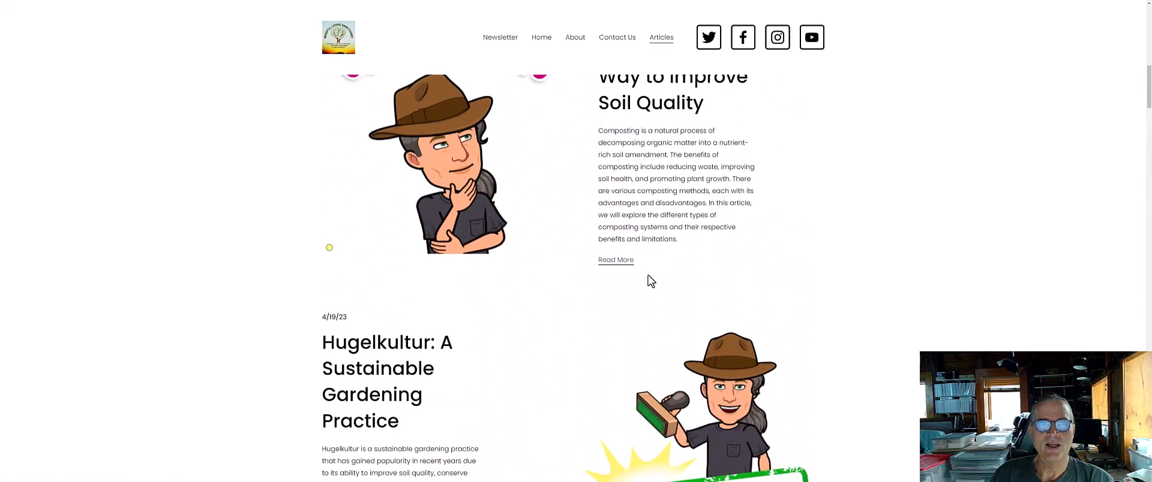
scroll(up, 3)
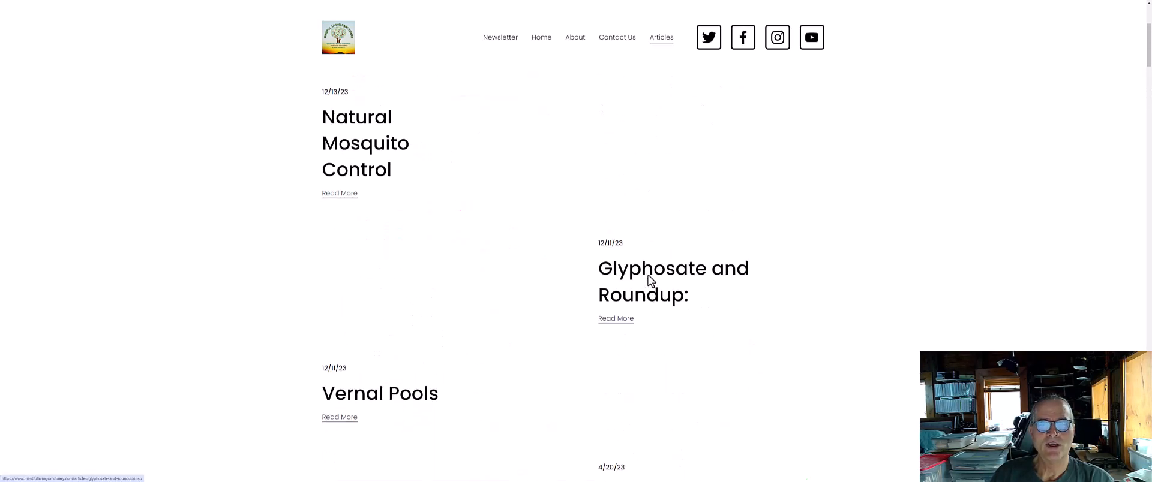
scroll(down, 3)
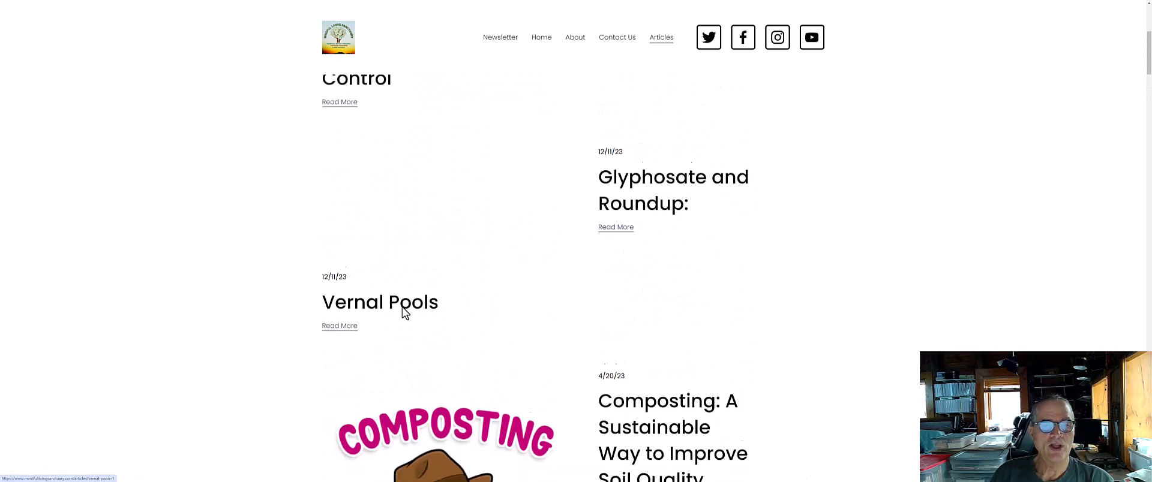
scroll(down, 3)
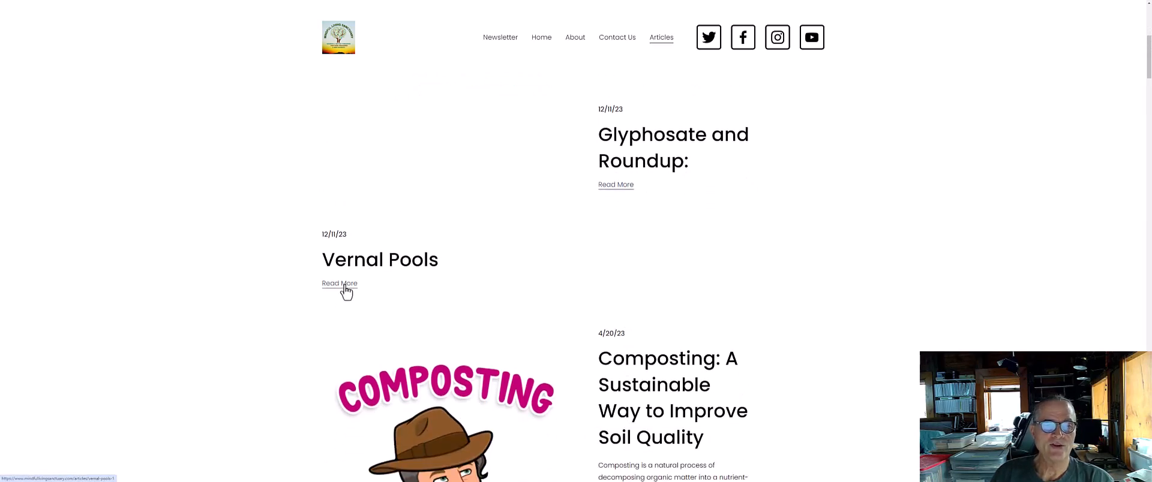
Open the Vernal Pools article by Kevin Wallace and skim its sections
click(339, 283)
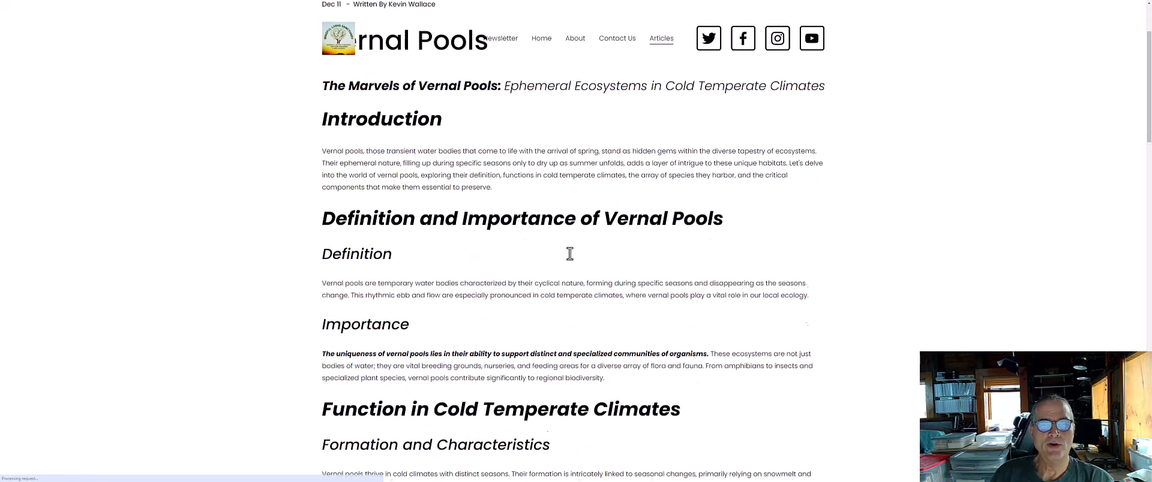
scroll(down, 3)
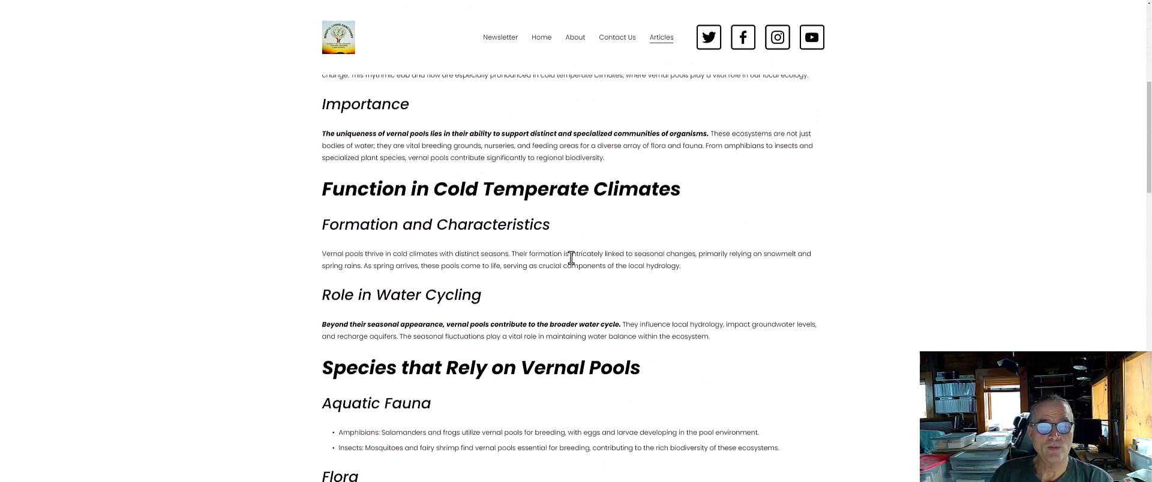
scroll(up, 3)
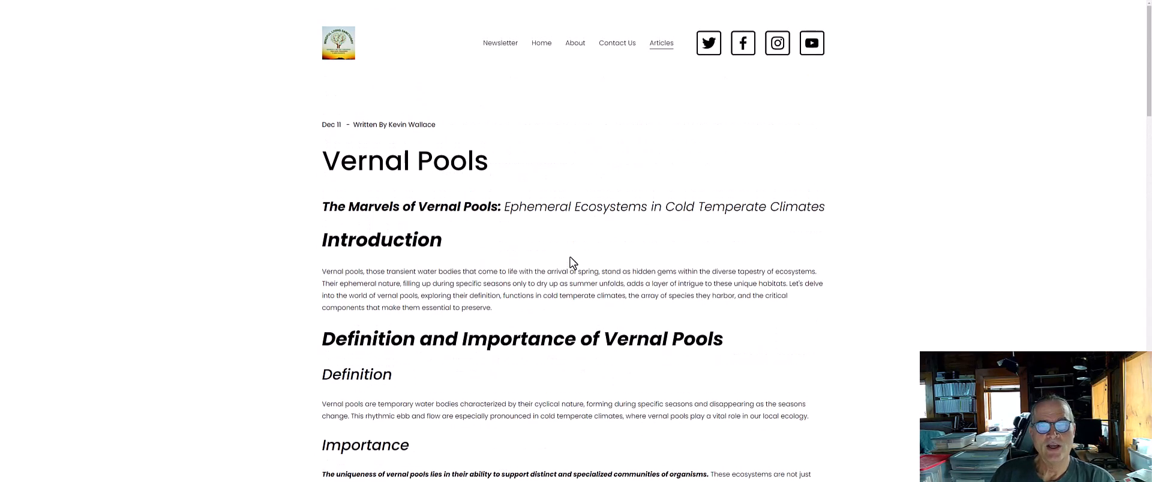
mouse_move(521, 131)
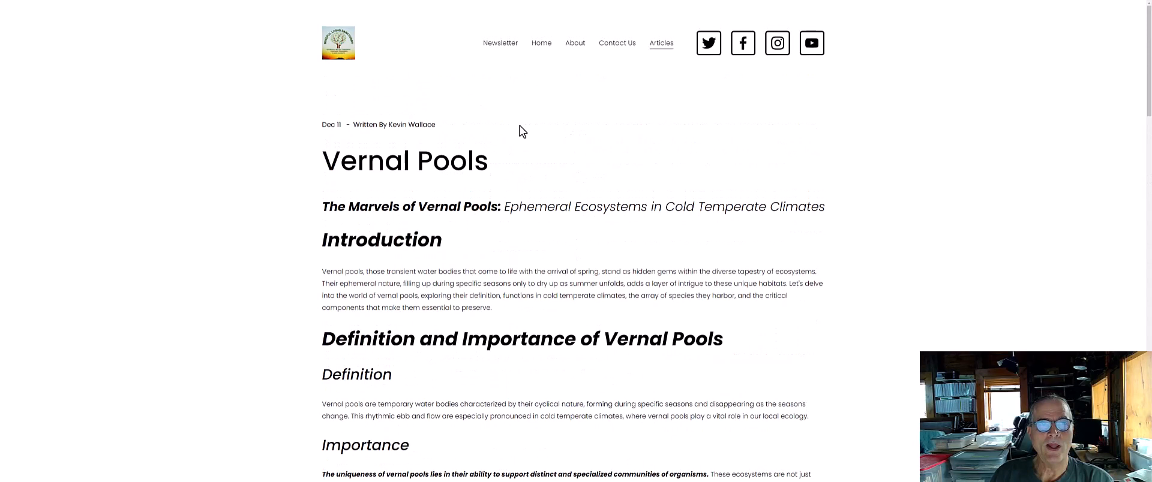
mouse_move(432, 157)
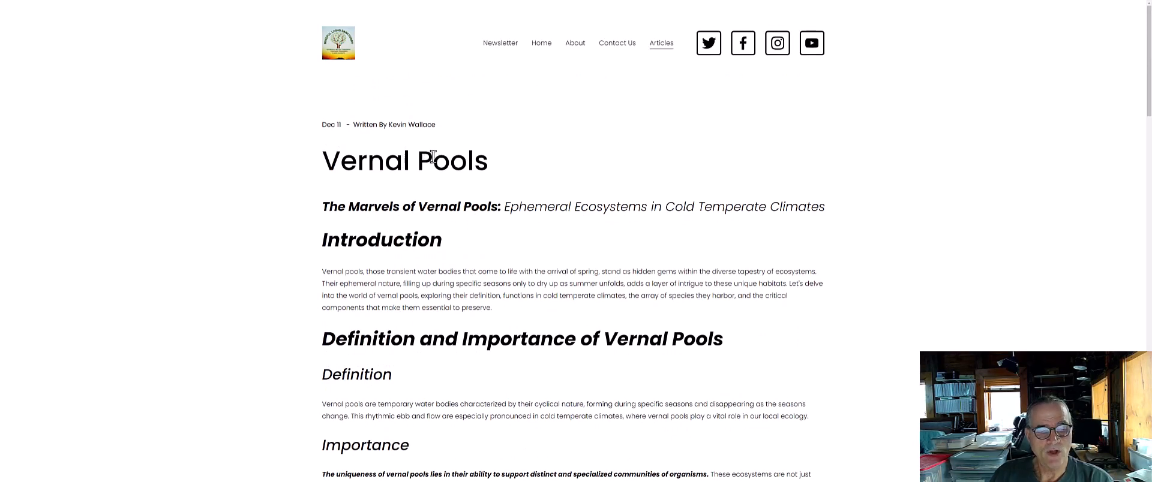
mouse_move(661, 42)
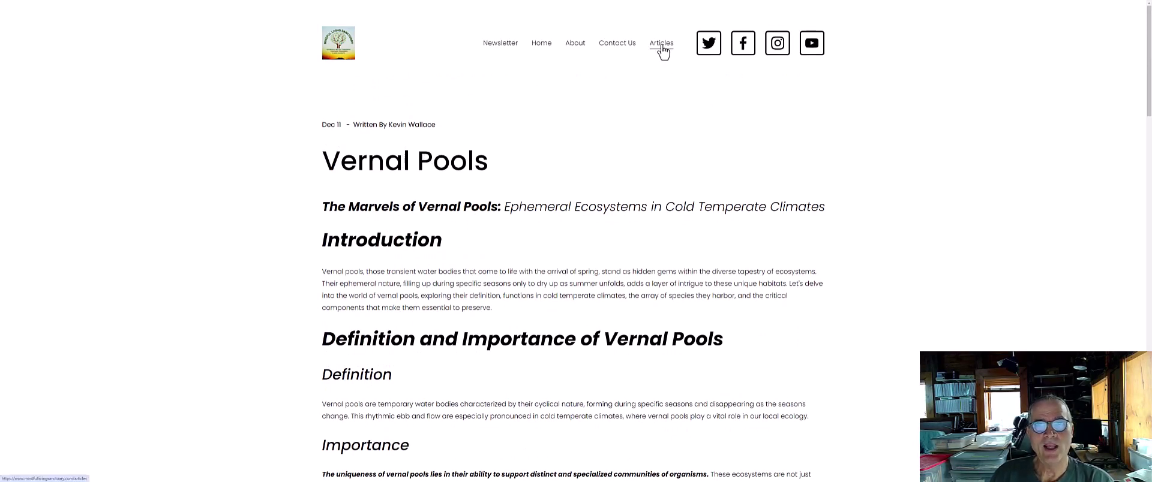
Return to Articles and locate Holistic Investment Strategies above Natural Mosquito Control
click(660, 42)
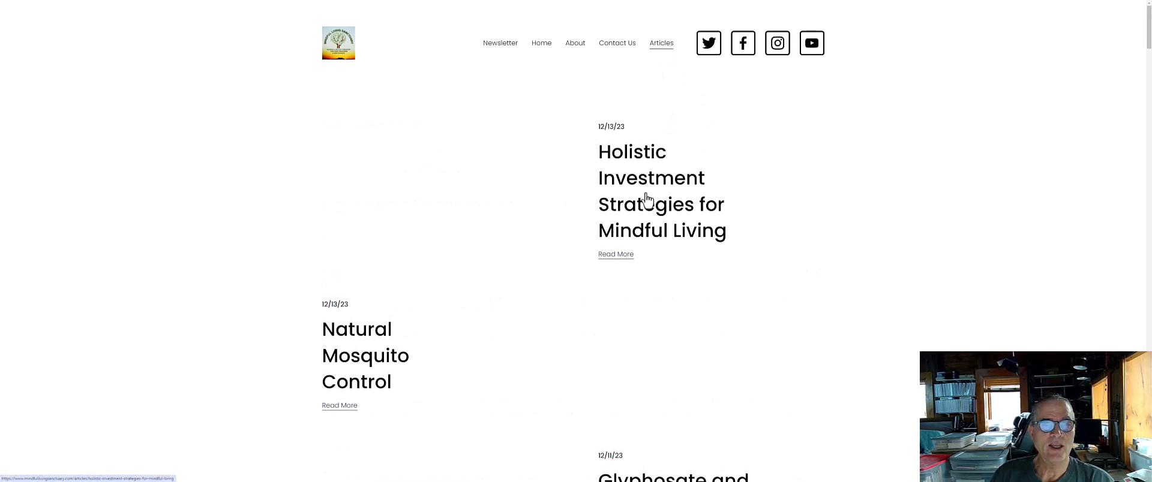
scroll(up, 3)
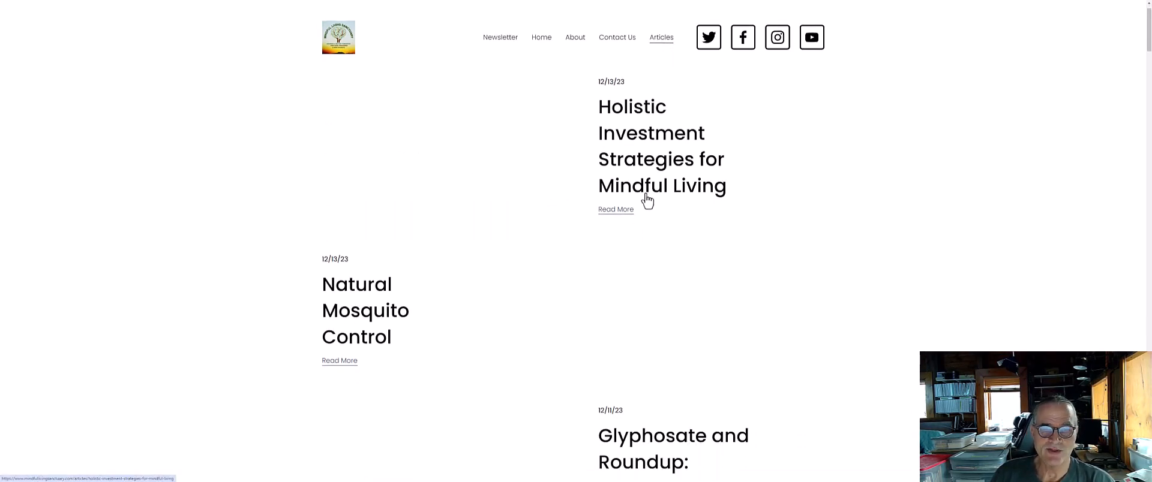
scroll(down, 3)
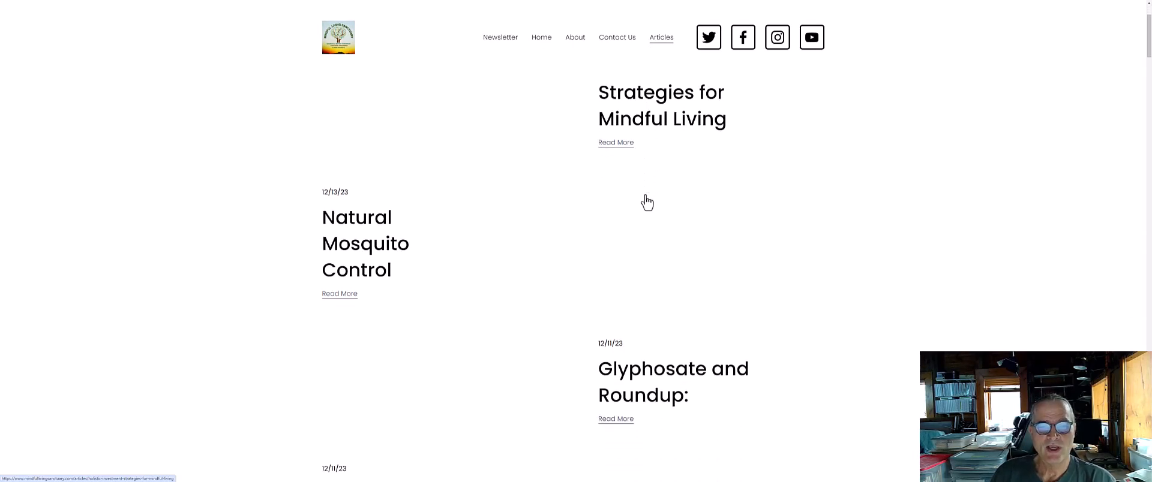
mouse_move(647, 200)
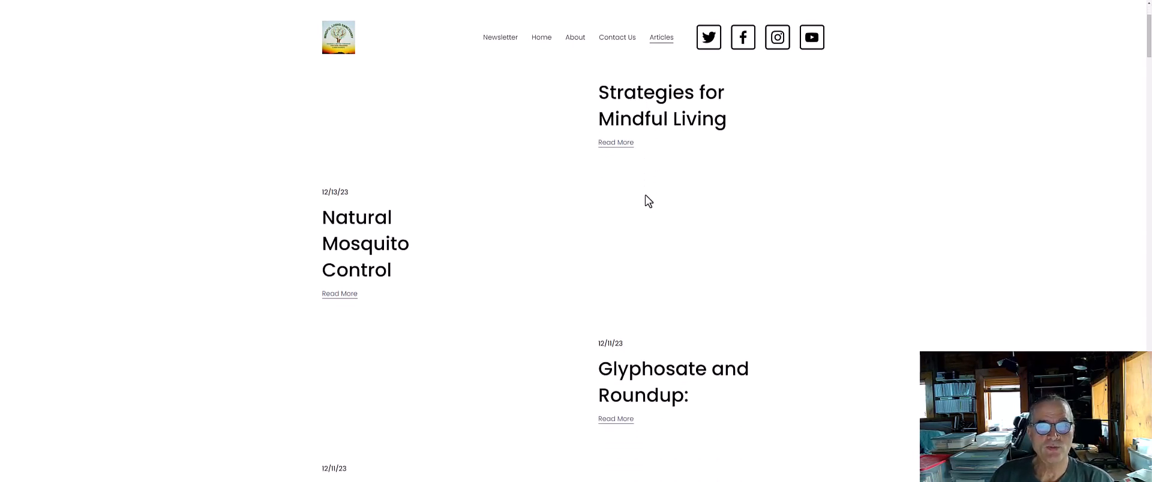
scroll(down, 3)
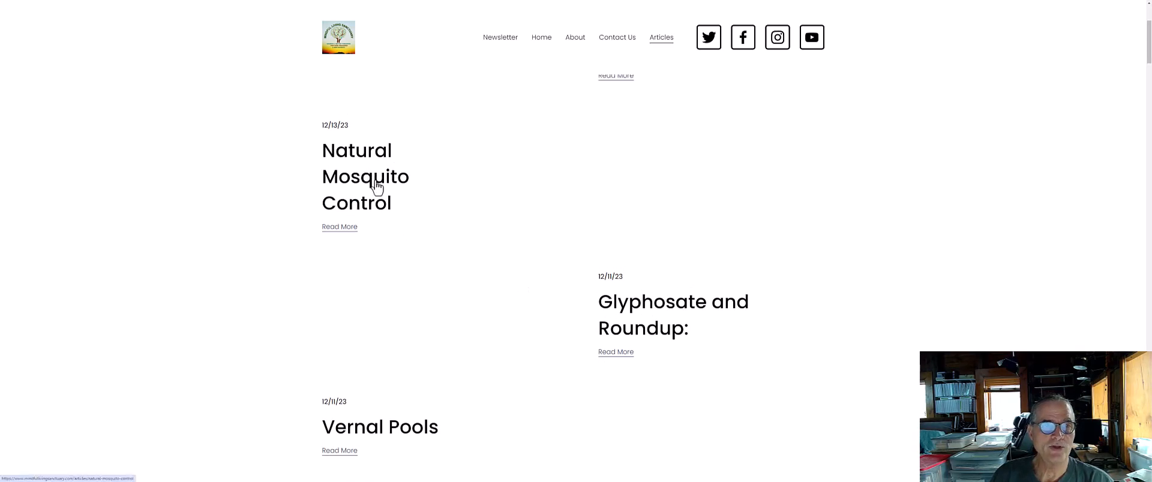
mouse_move(380, 200)
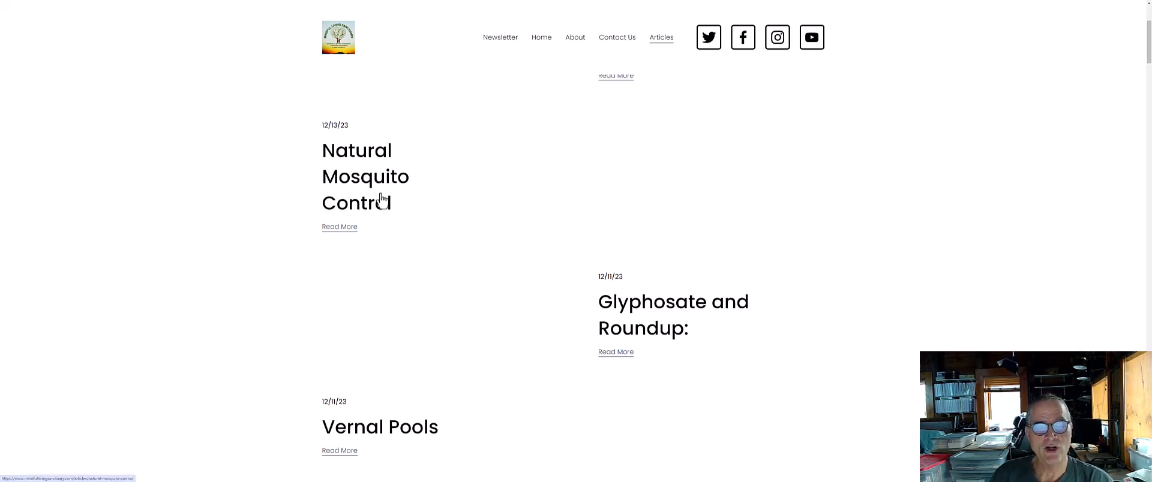
scroll(down, 3)
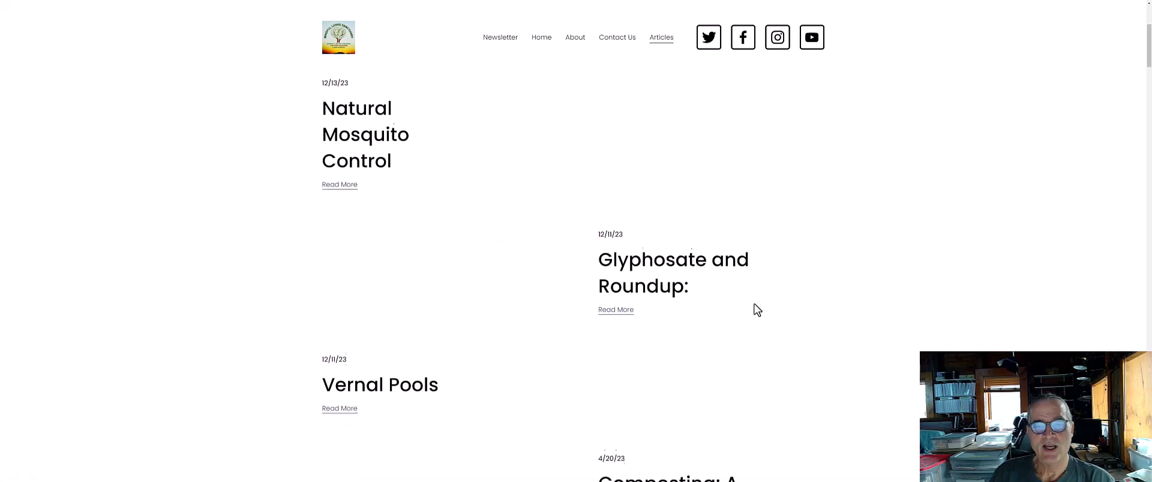
scroll(down, 3)
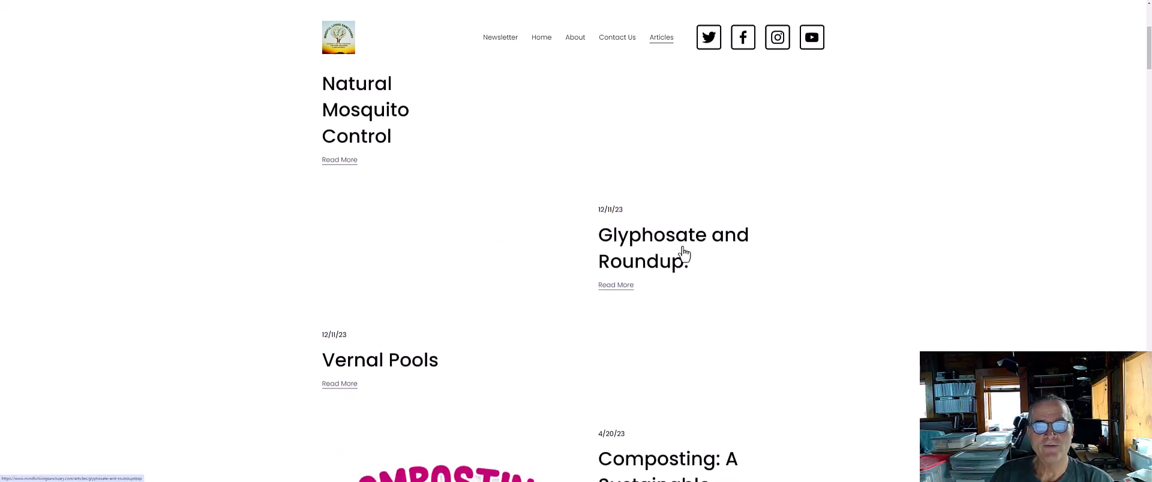
mouse_move(696, 256)
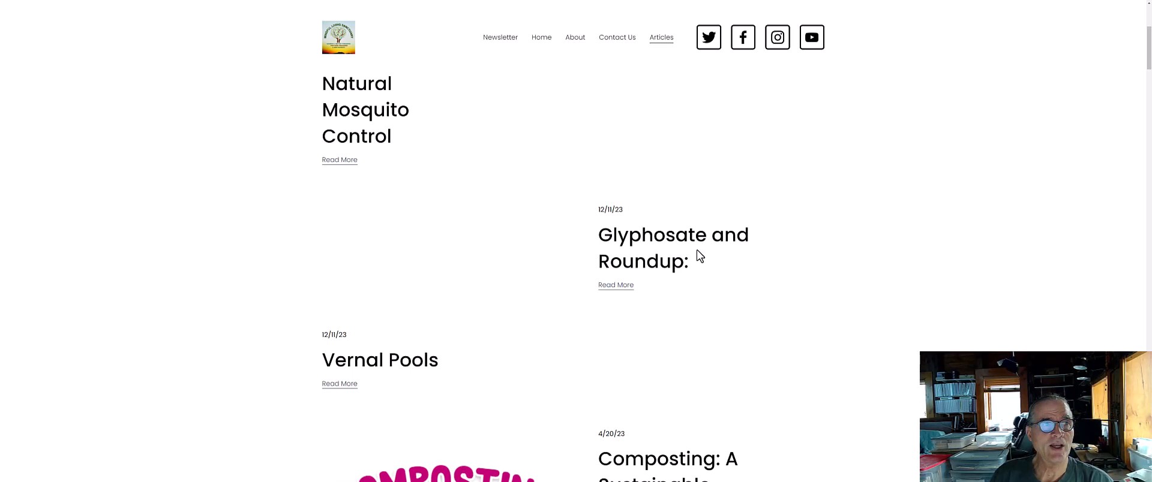
scroll(up, 3)
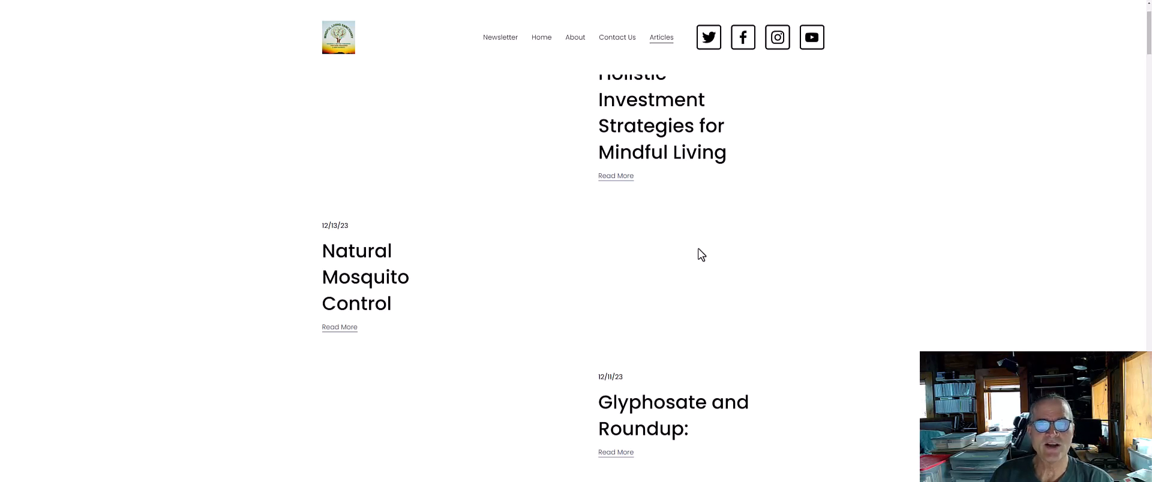
scroll(up, 3)
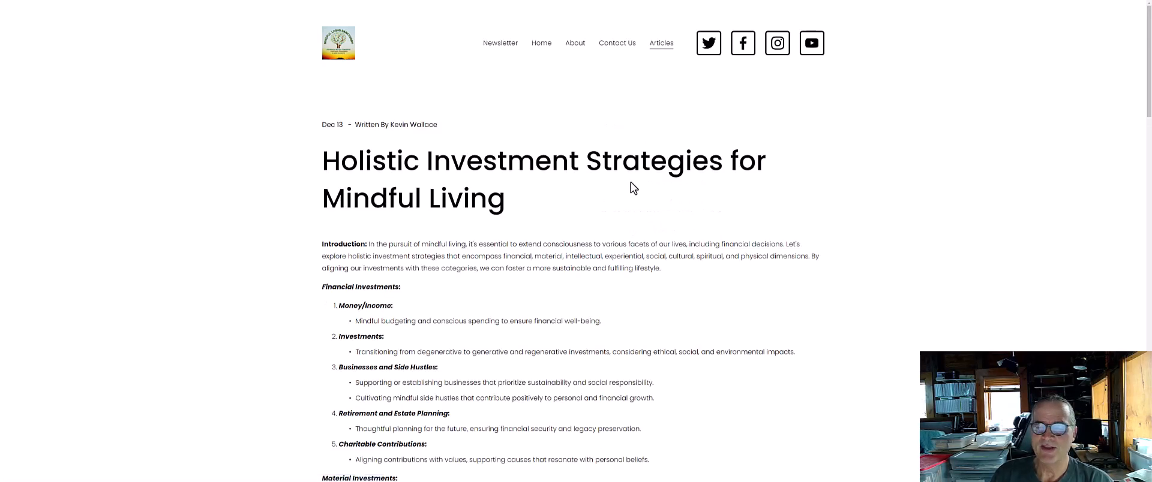
mouse_move(614, 226)
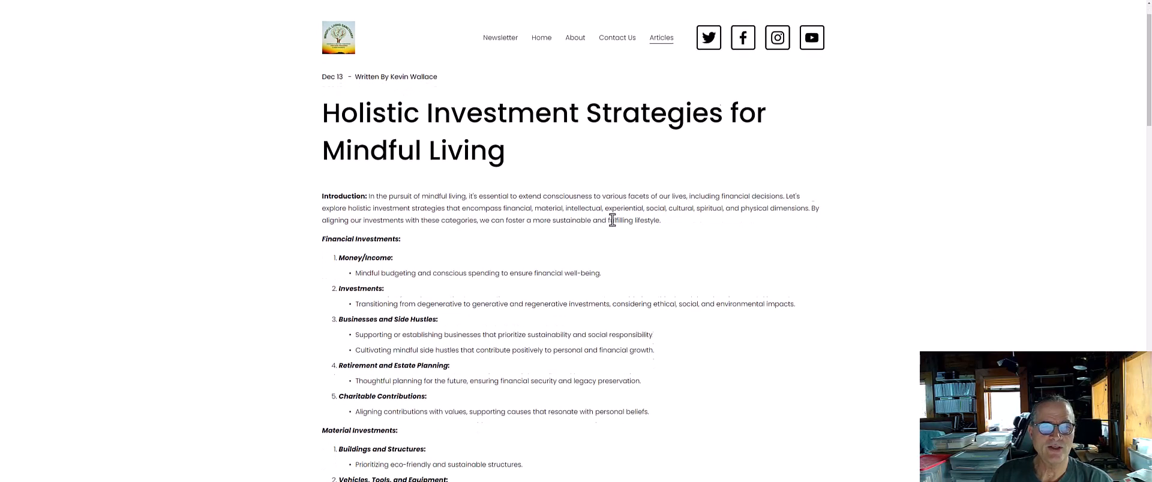
Scroll the Holistic Investment Strategies article to its conclusion, then back to the introduction
scroll(down, 3)
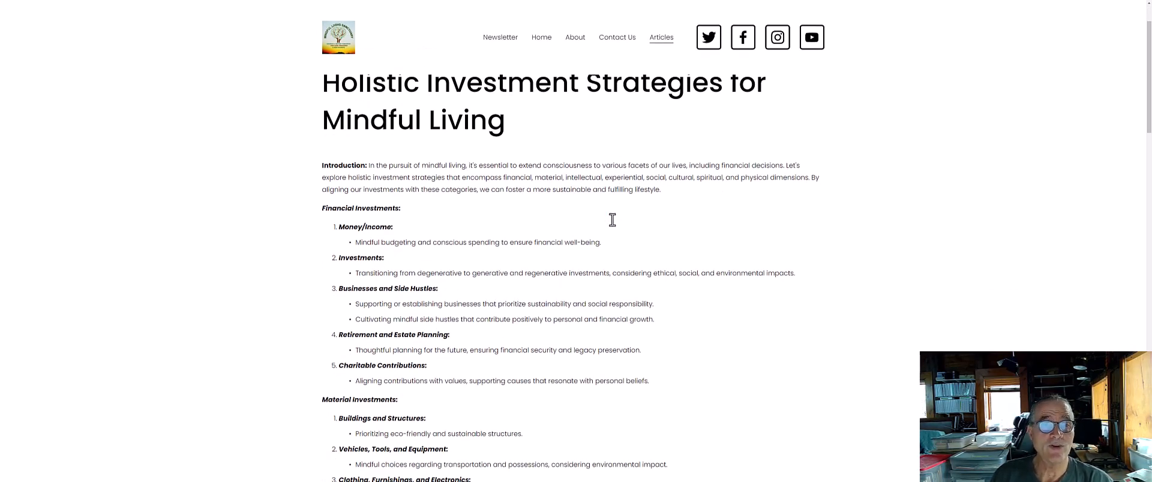
scroll(down, 3)
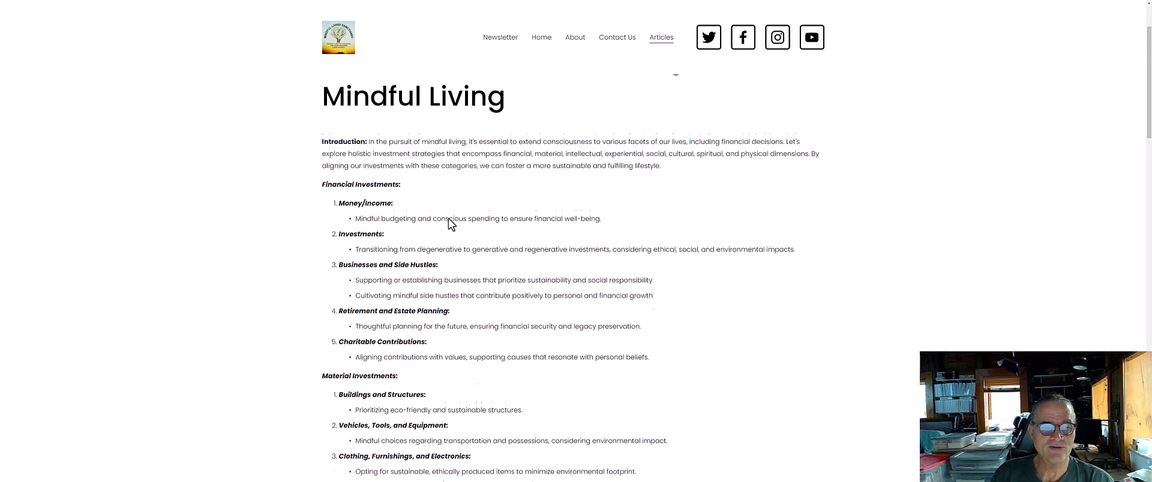
scroll(down, 3)
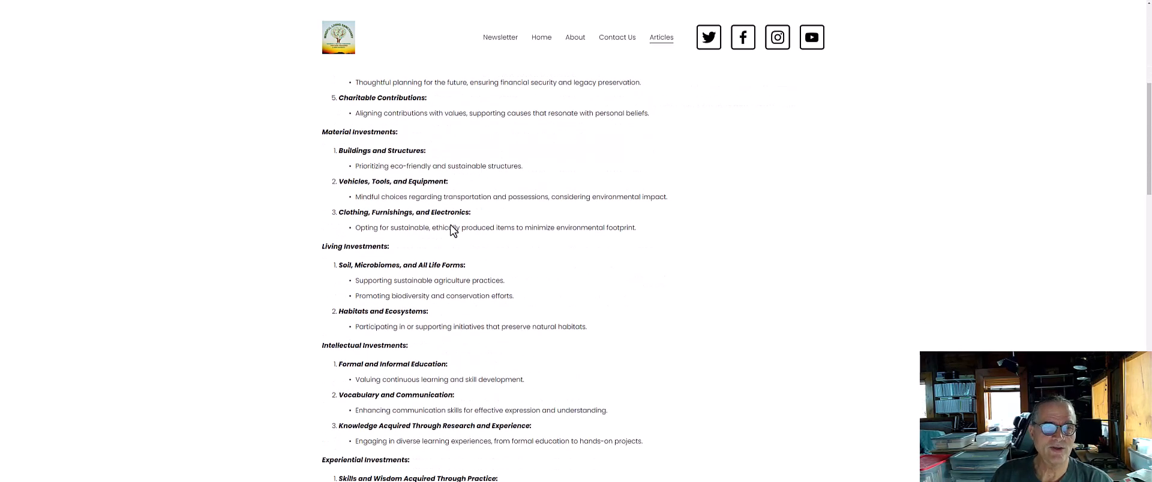
scroll(down, 3)
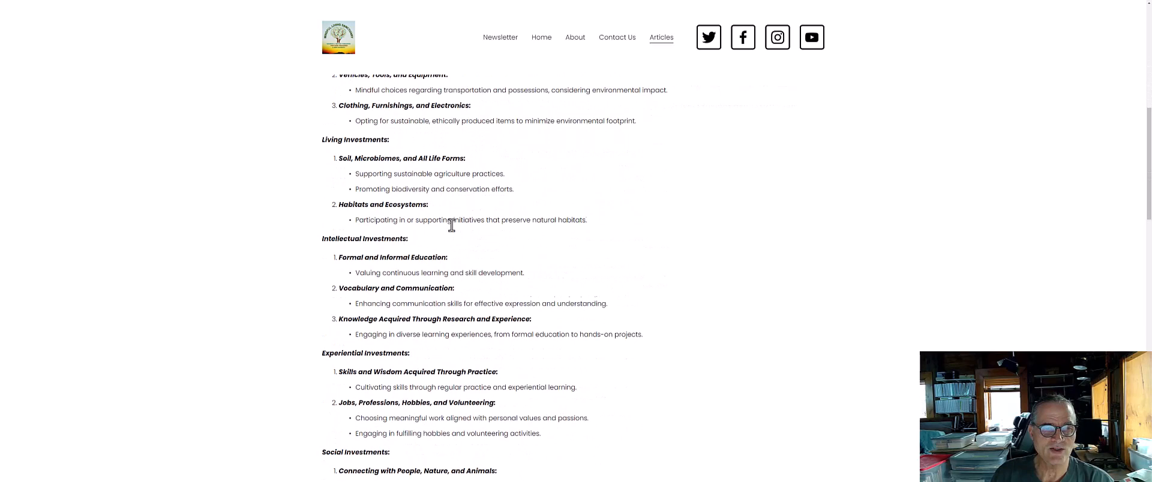
scroll(down, 3)
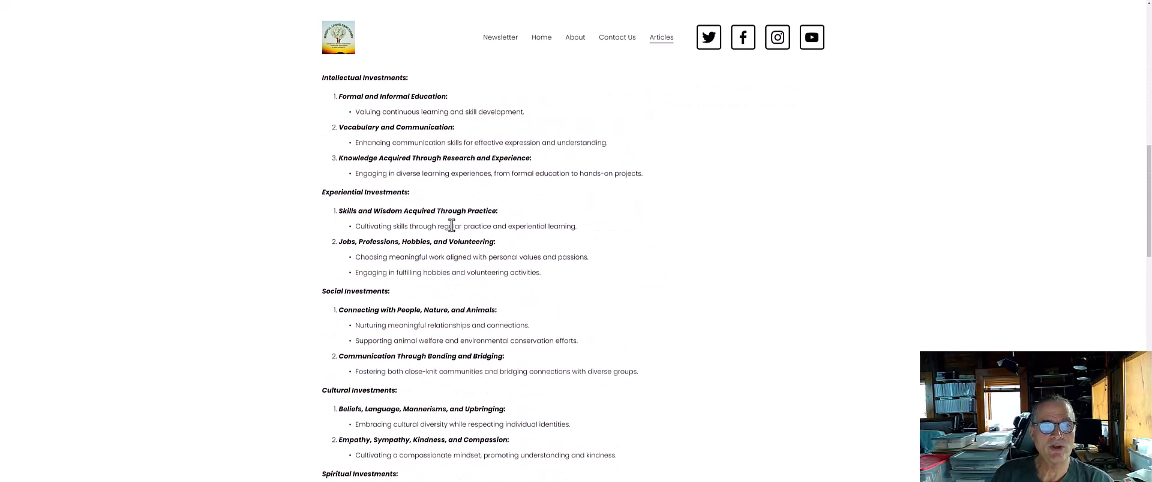
scroll(down, 3)
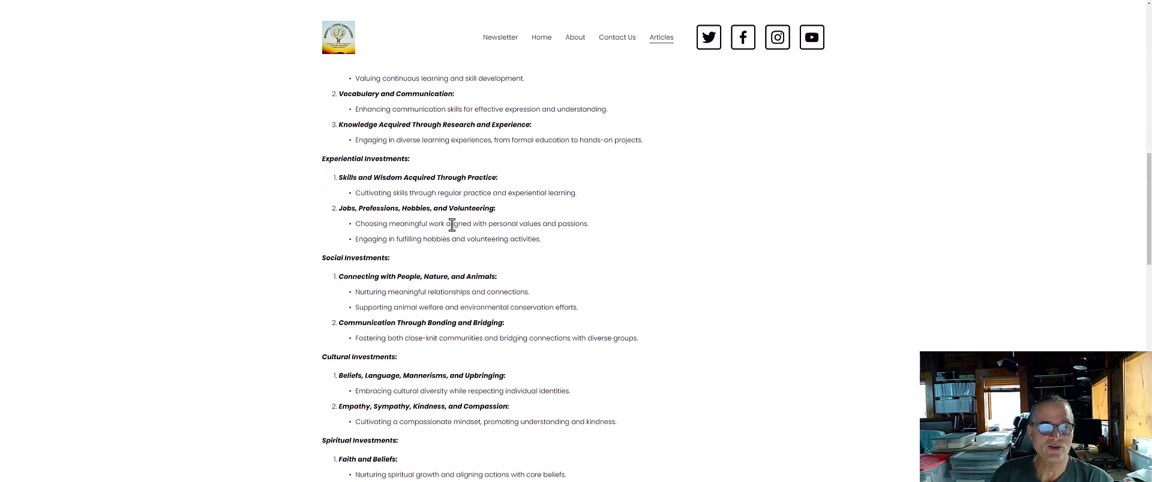
scroll(down, 3)
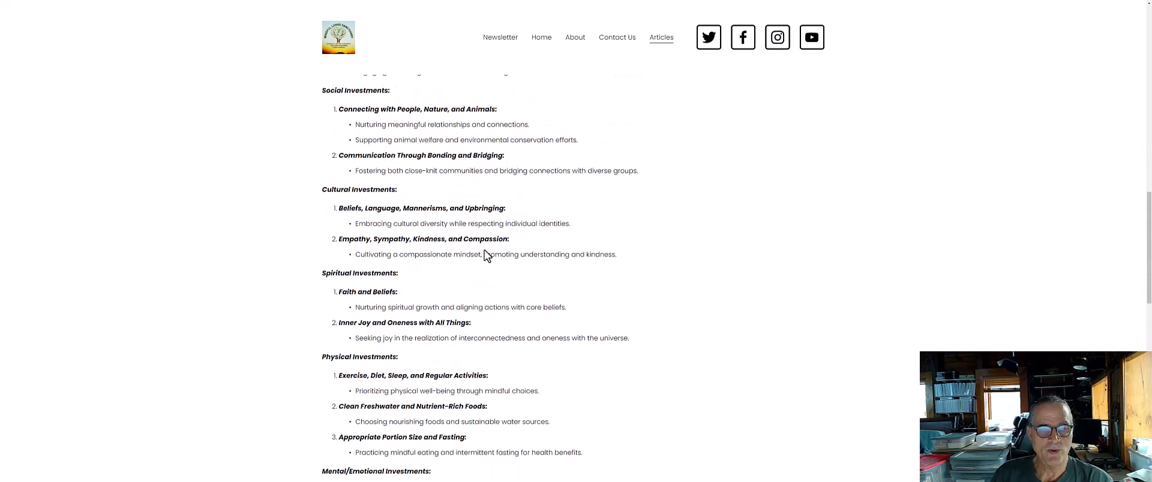
scroll(down, 3)
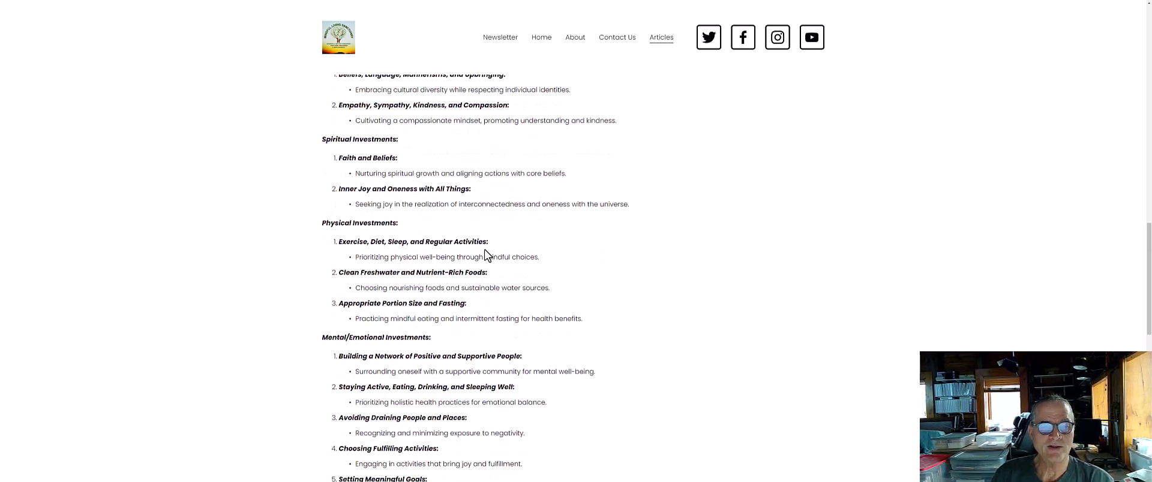
scroll(down, 3)
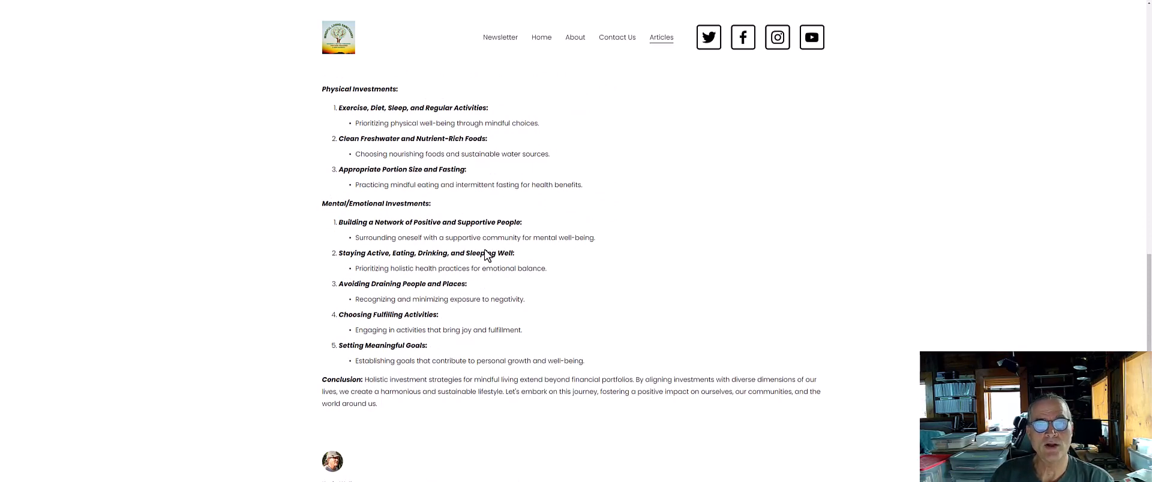
scroll(up, 3)
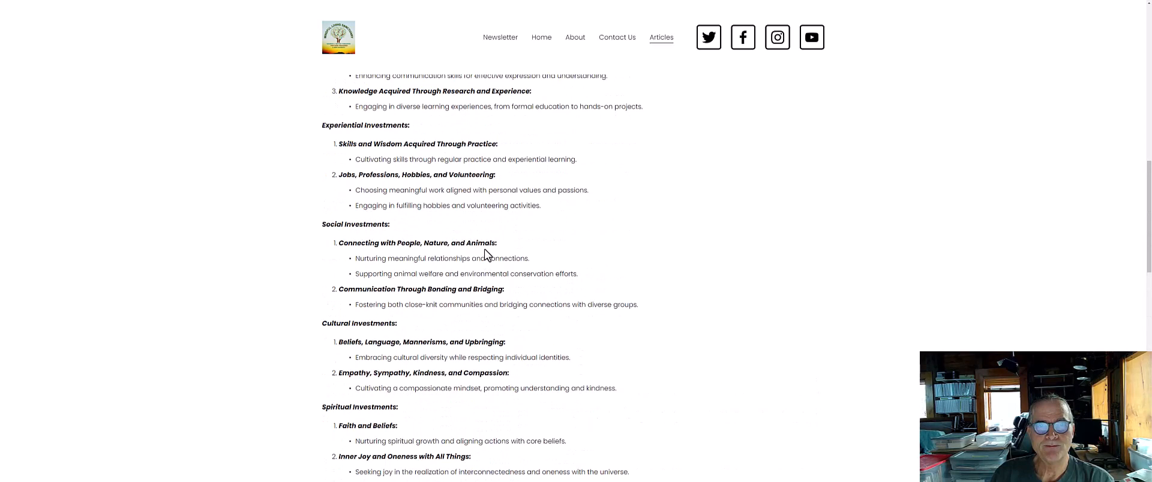
scroll(up, 3)
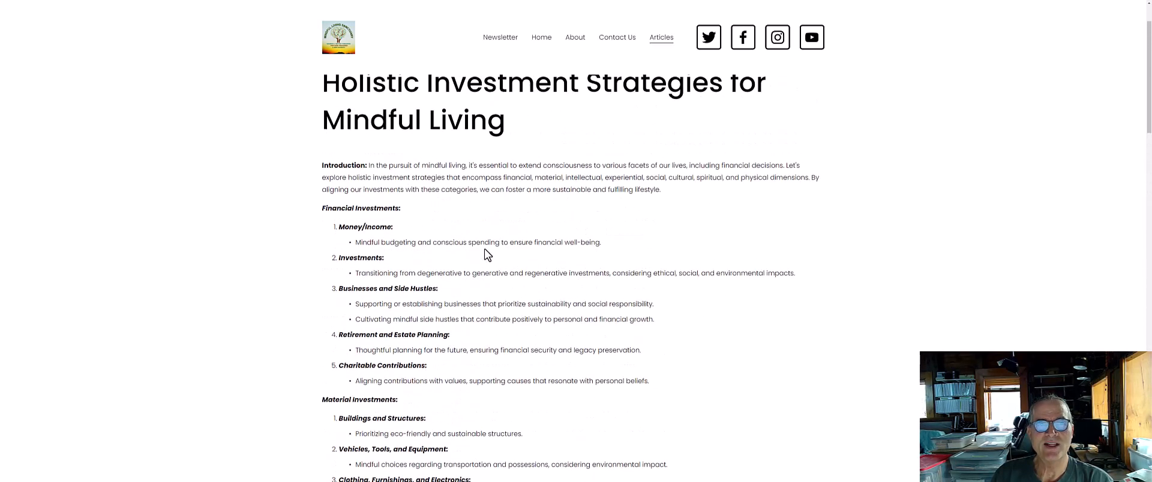
scroll(up, 3)
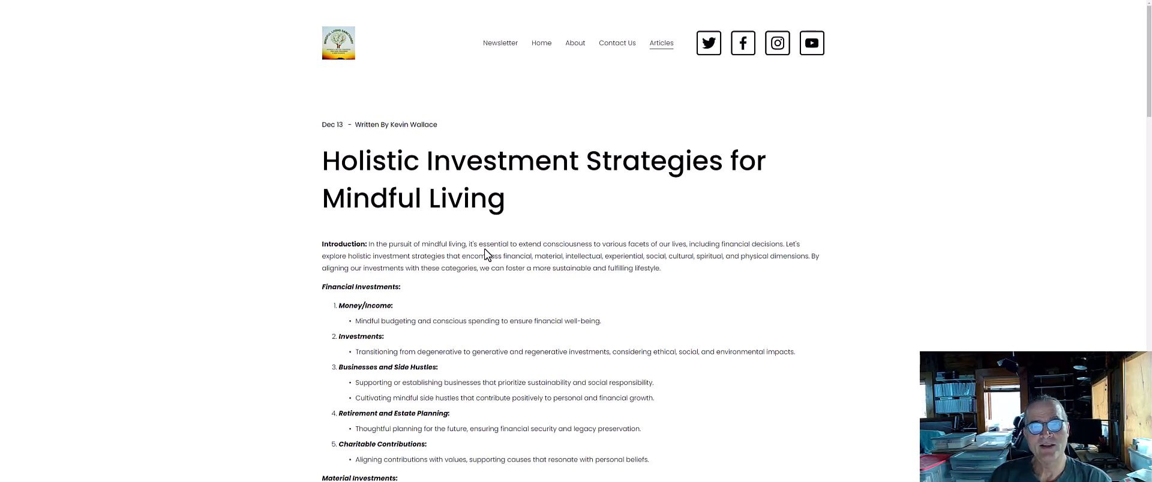
scroll(down, 3)
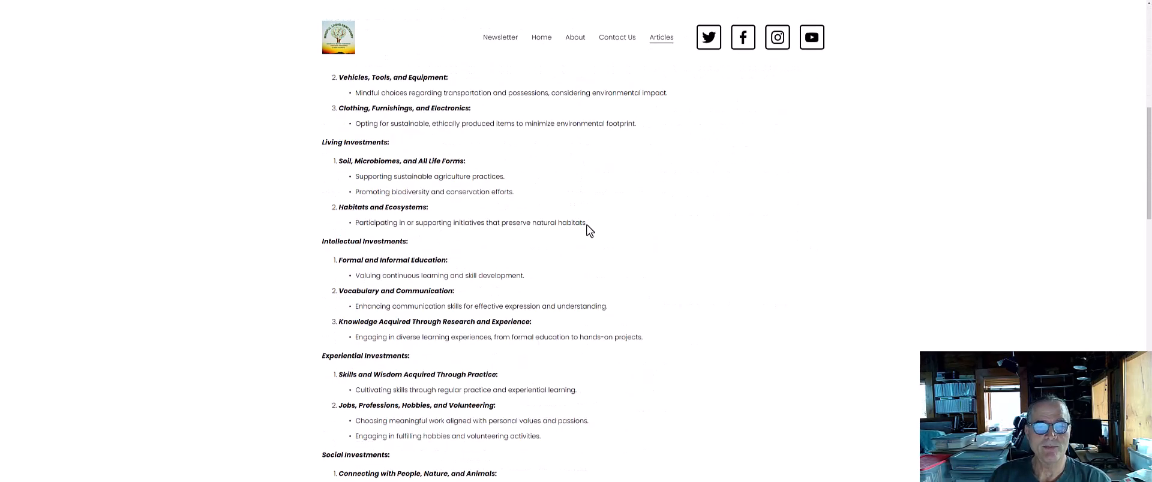
scroll(down, 3)
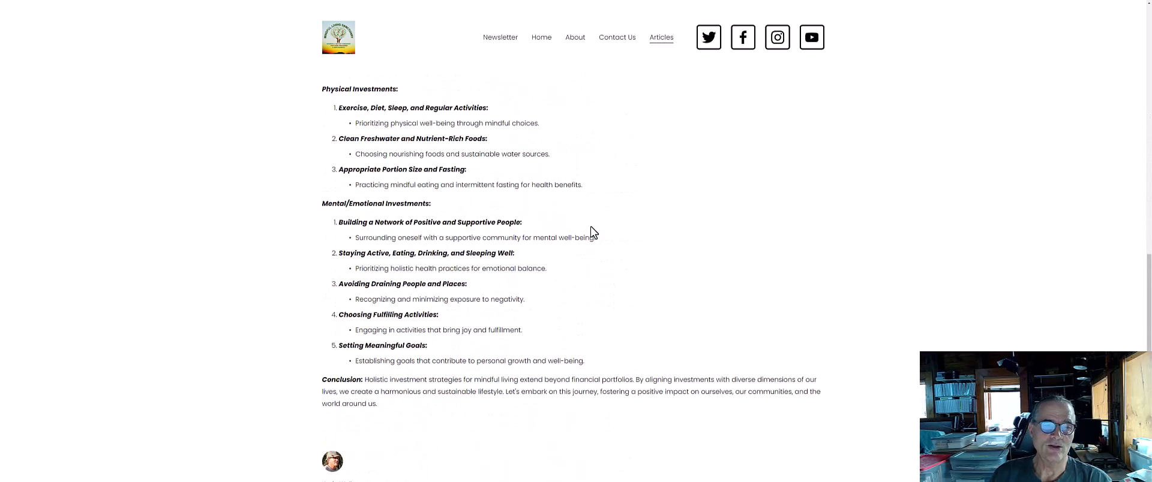
scroll(down, 3)
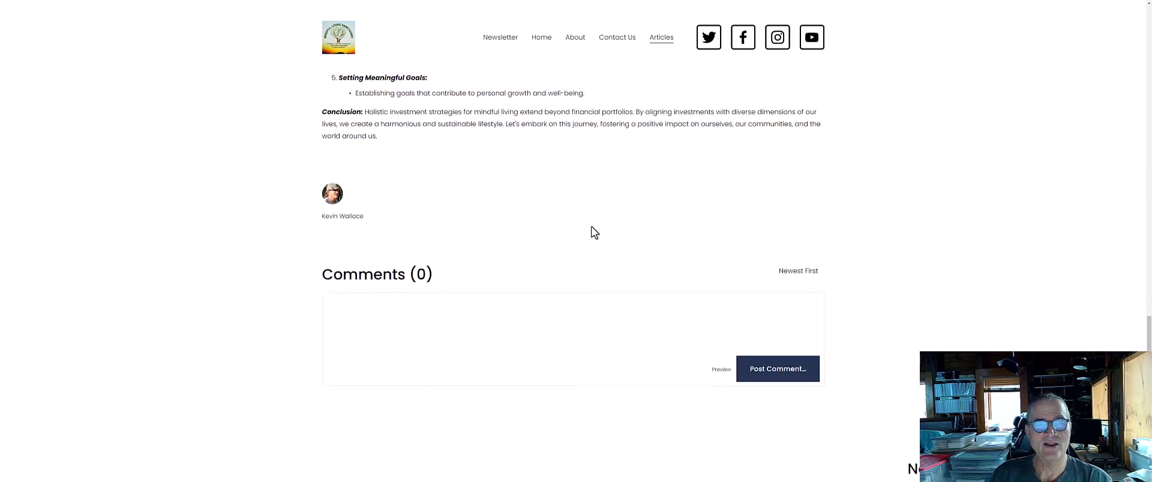
scroll(up, 3)
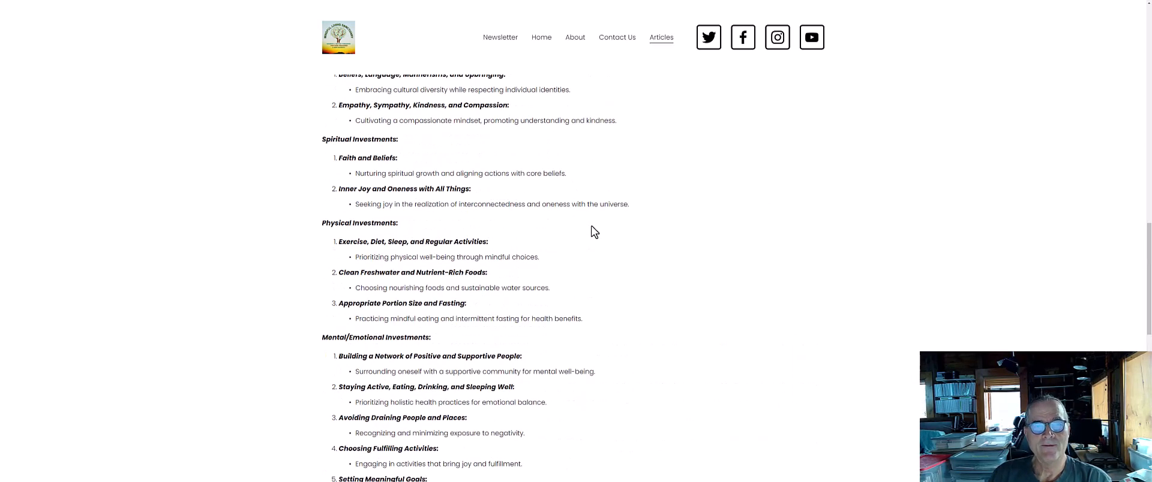
scroll(up, 3)
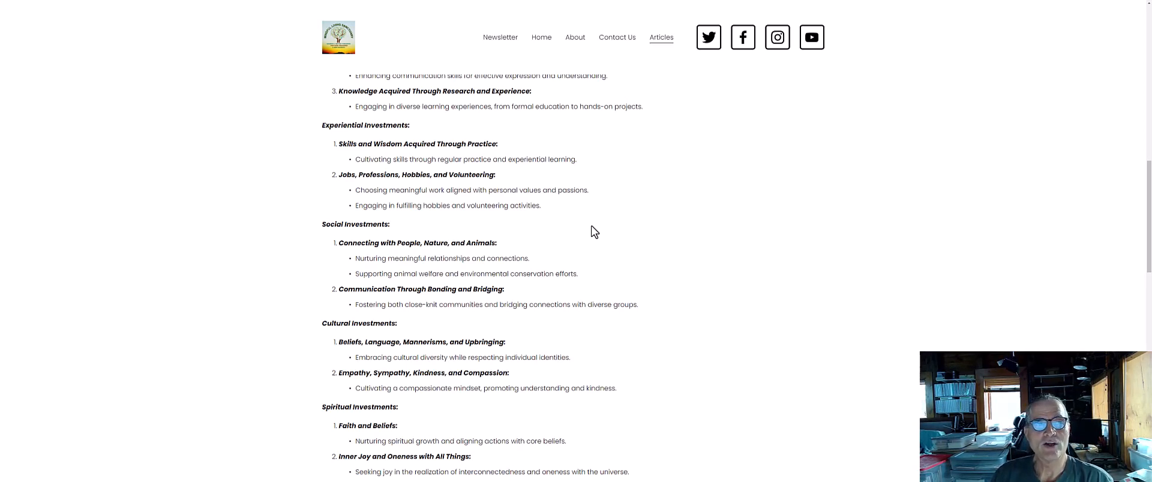
mouse_move(572, 216)
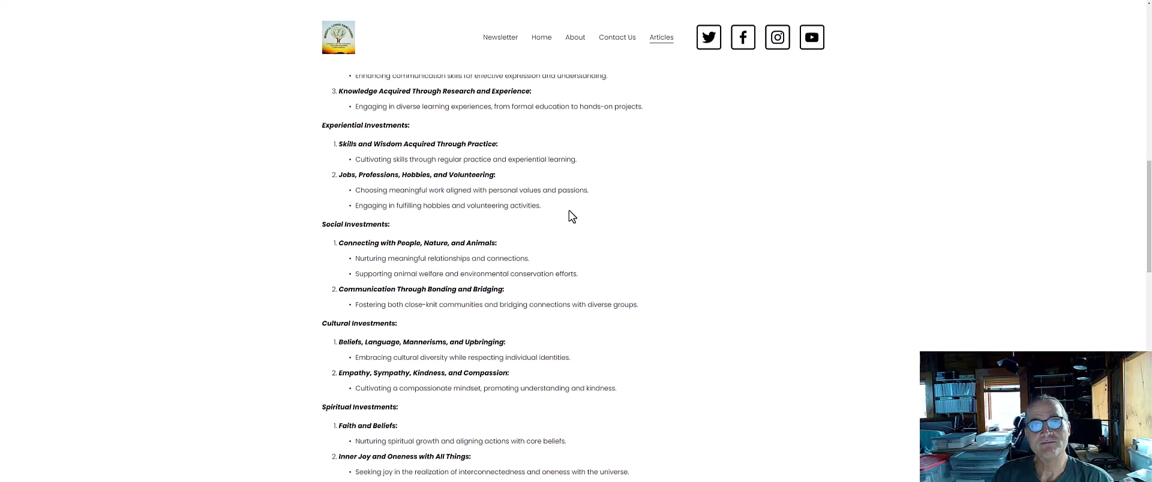
mouse_move(511, 120)
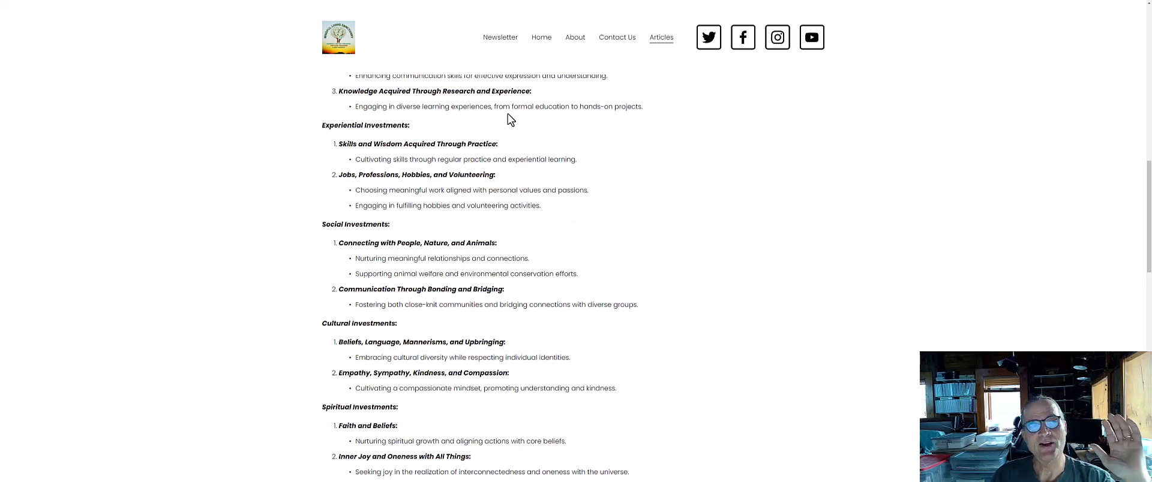